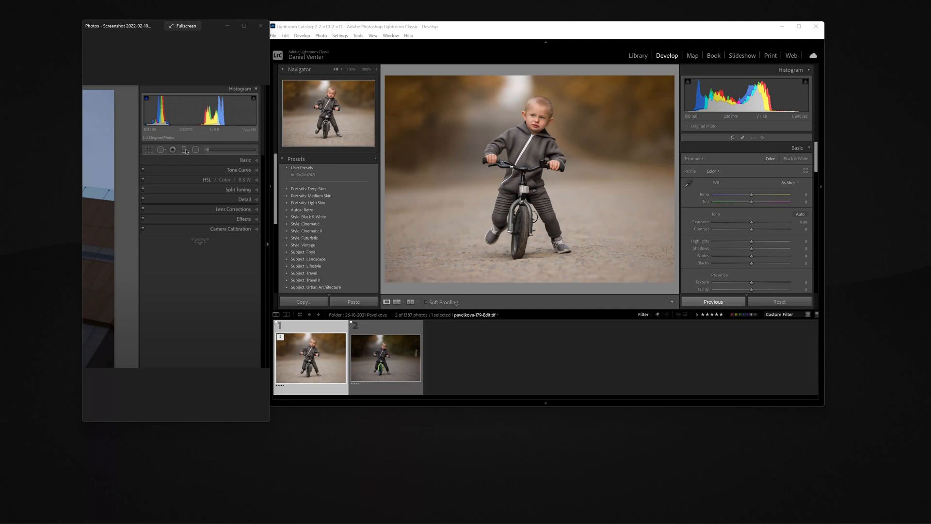
mouse_move(223, 177)
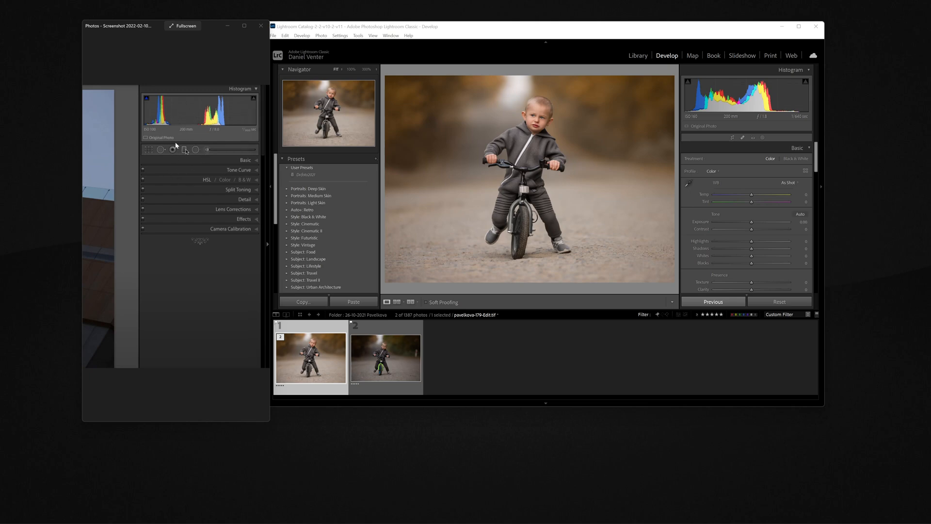
mouse_move(197, 89)
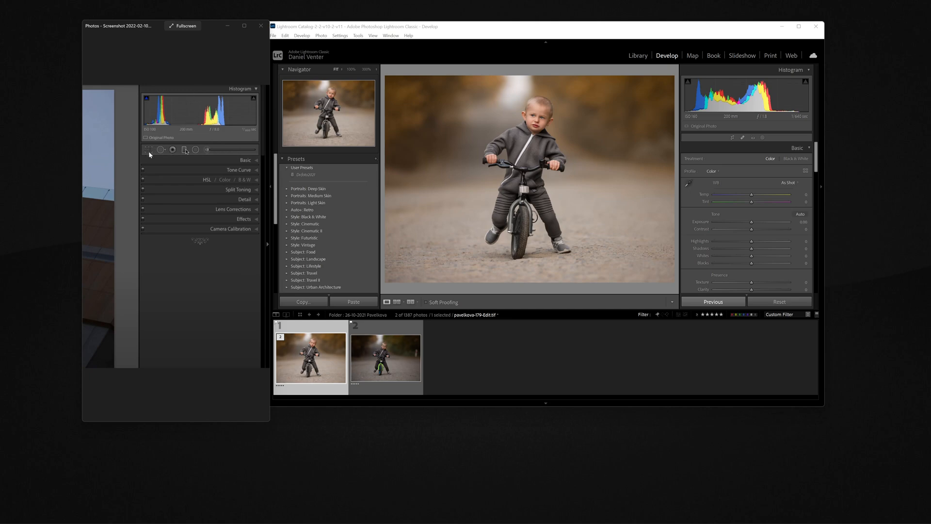
mouse_move(150, 154)
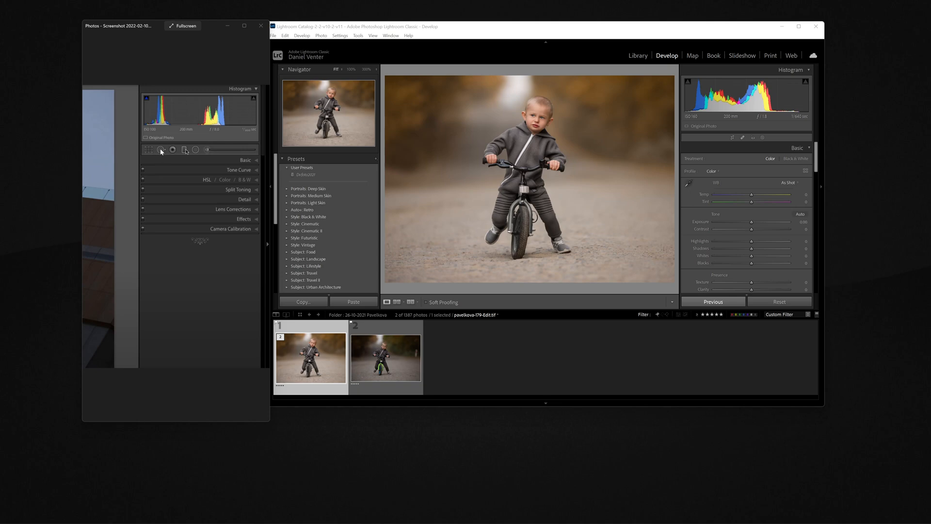
mouse_move(176, 153)
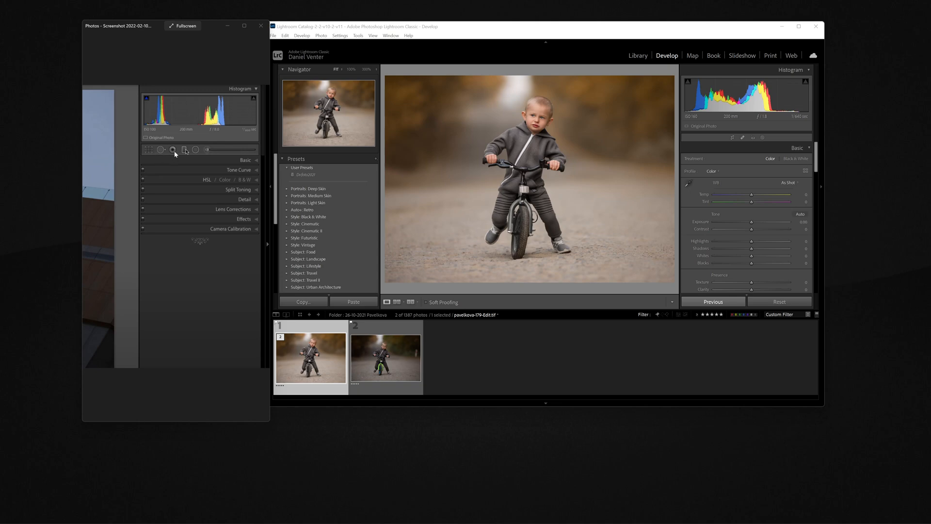
mouse_move(191, 148)
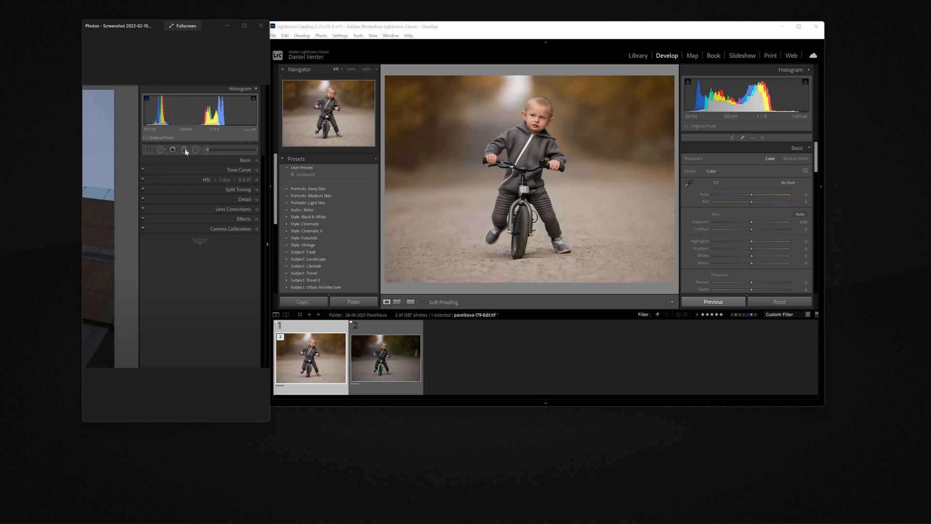
mouse_move(195, 155)
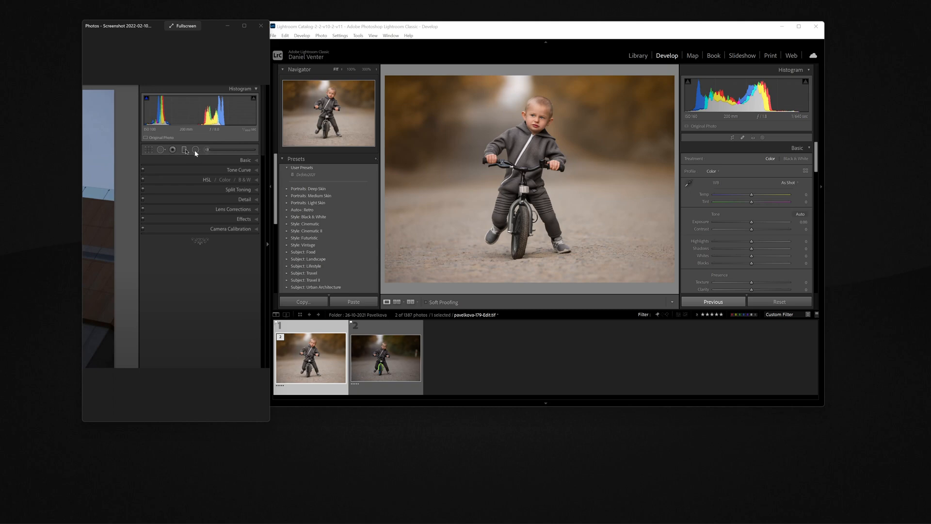
mouse_move(207, 152)
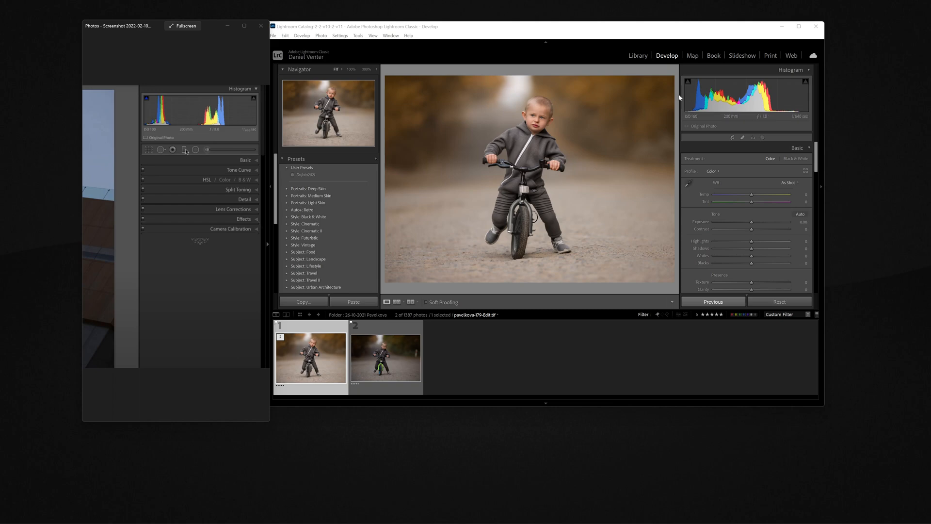
mouse_move(735, 143)
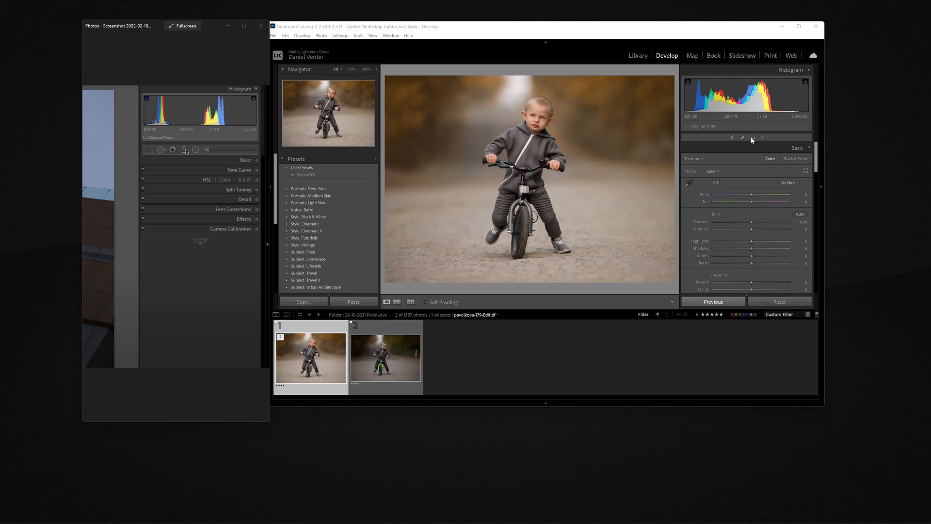
mouse_move(779, 136)
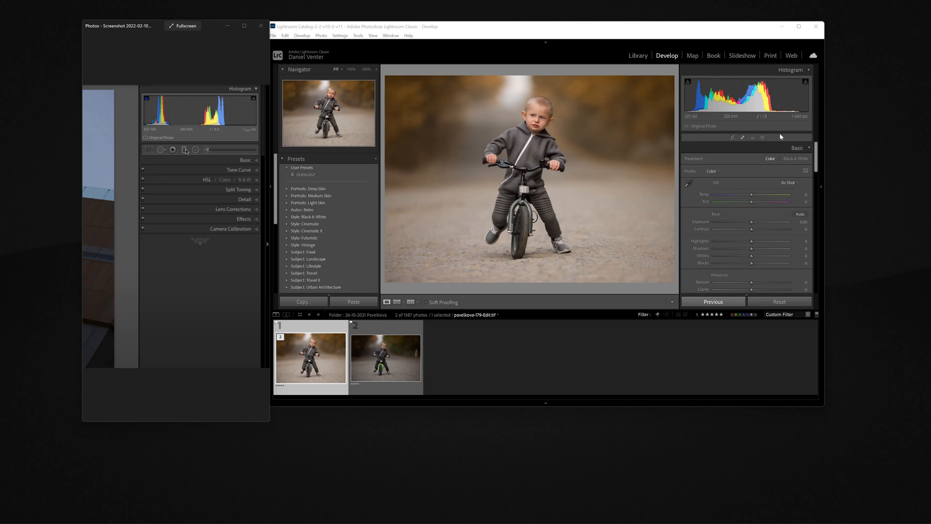
mouse_move(797, 140)
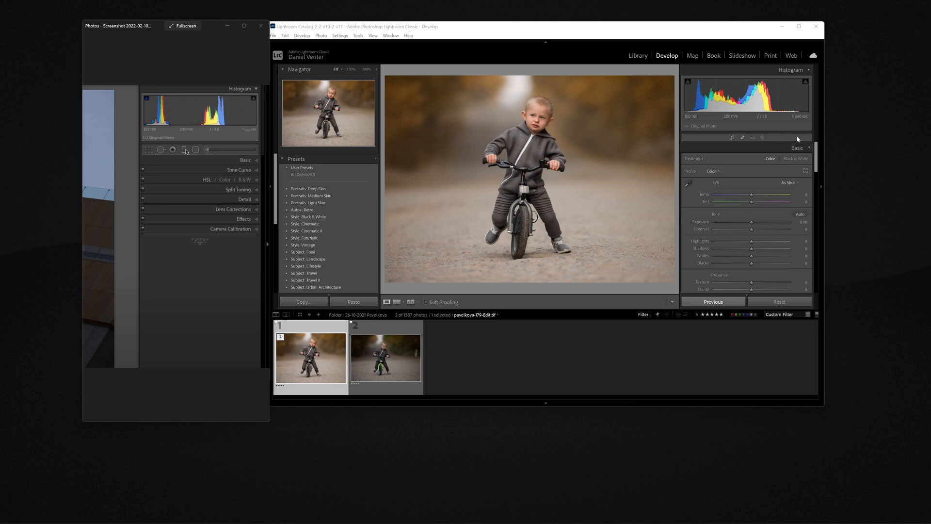
mouse_move(761, 147)
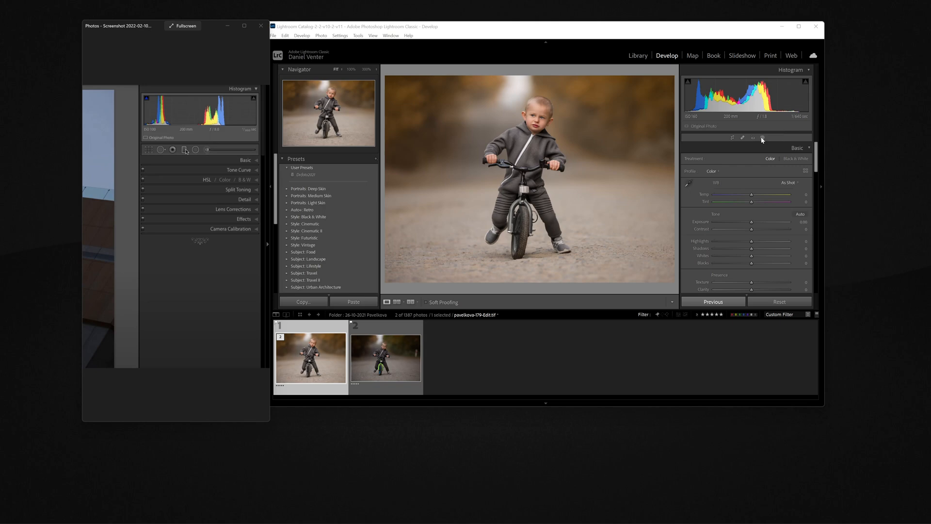
Step: Maximize the Lightroom window so the Develop view of the photo fills the screen
left_click(798, 26)
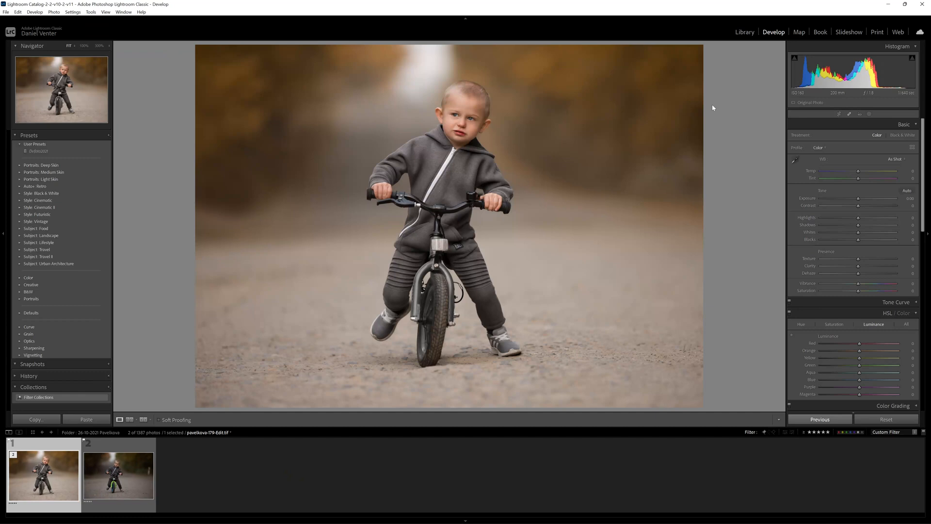
mouse_move(871, 115)
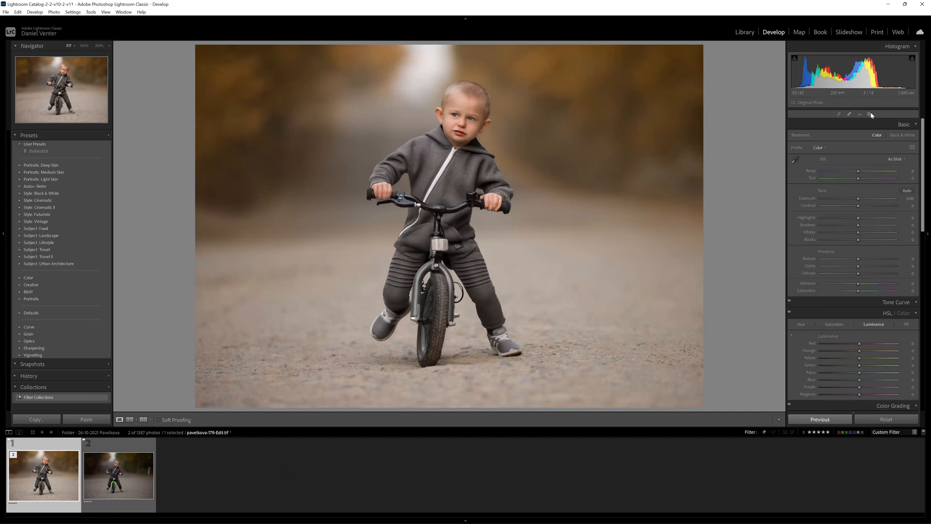
mouse_move(859, 114)
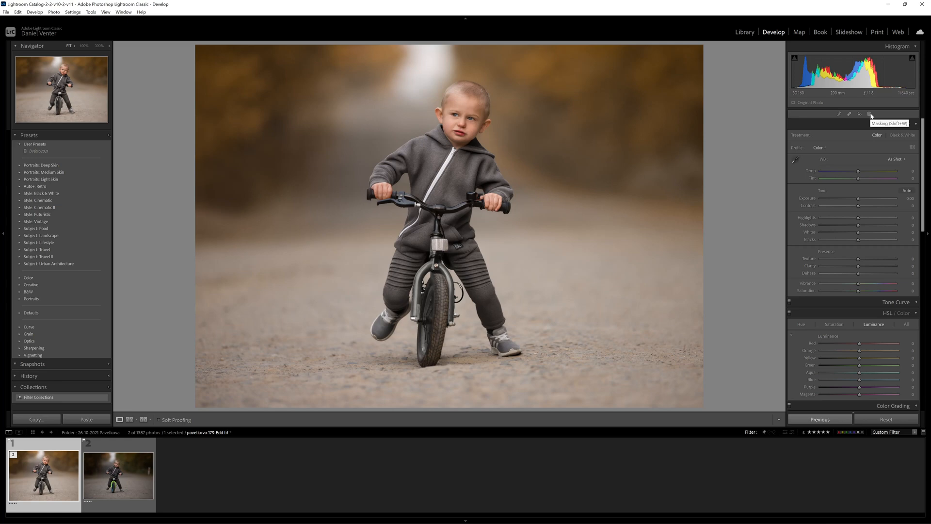
mouse_move(869, 117)
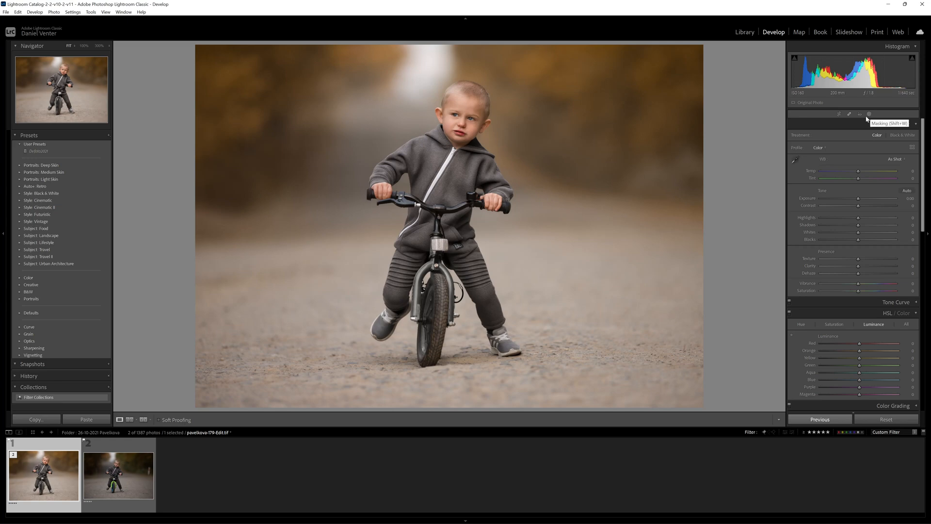
mouse_move(867, 118)
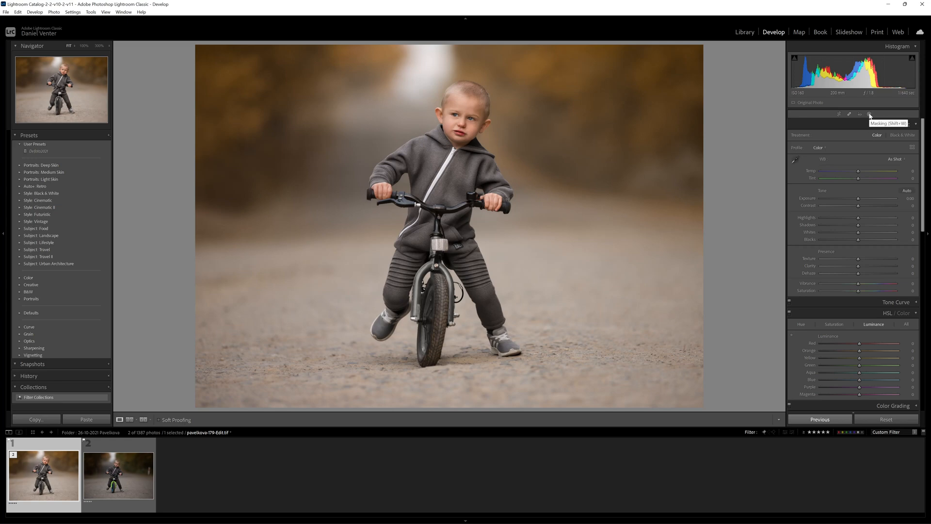
Step: Open the Masking tool to list the Add New Mask options
left_click(869, 115)
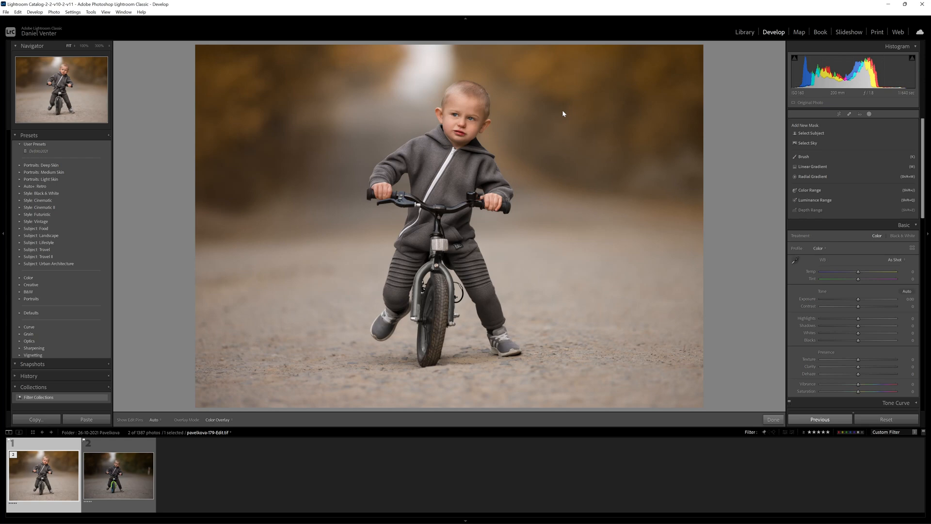
mouse_move(811, 133)
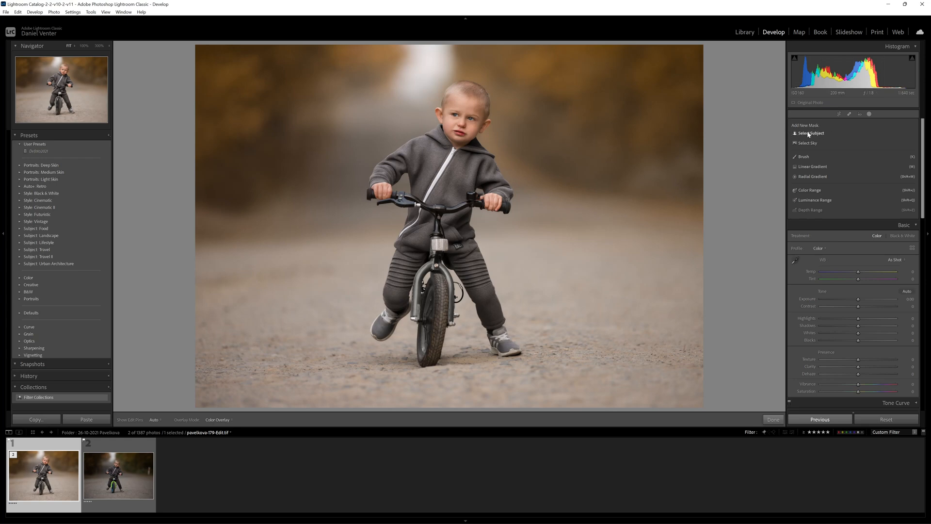
mouse_move(807, 133)
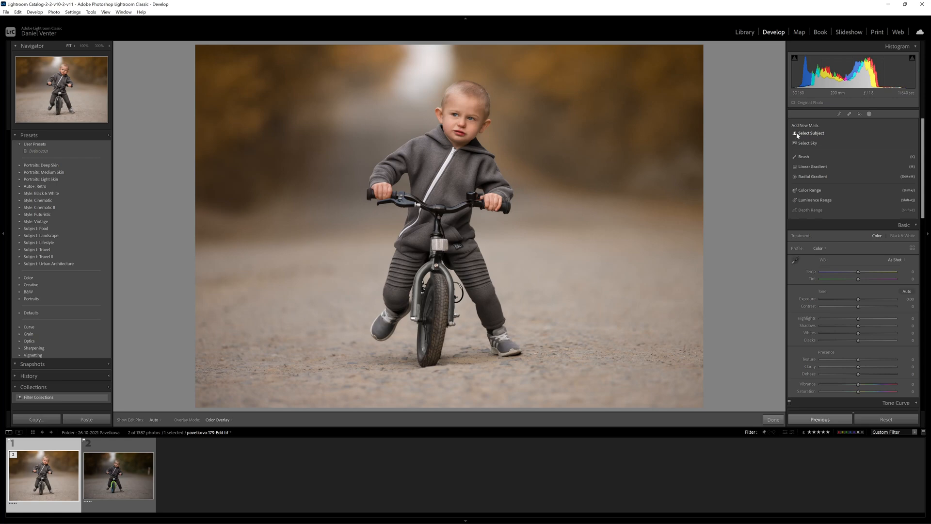
mouse_move(824, 146)
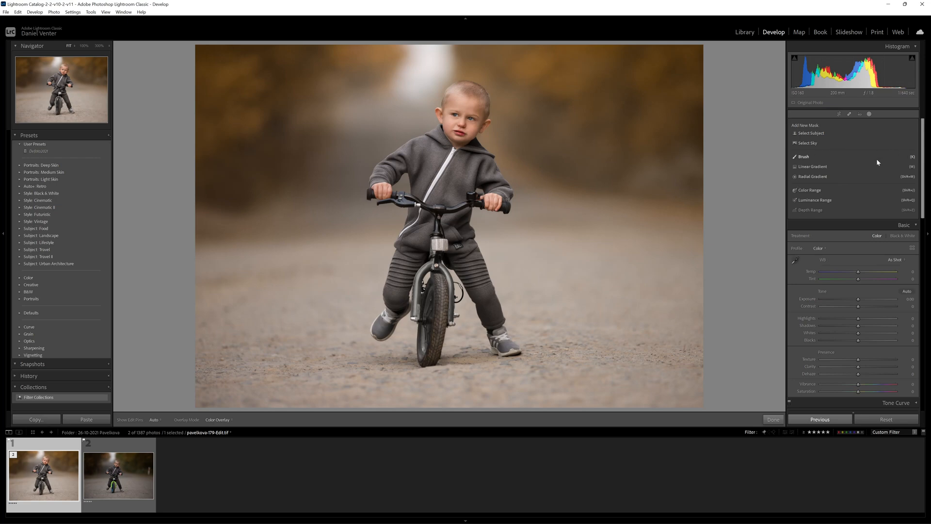
mouse_move(827, 167)
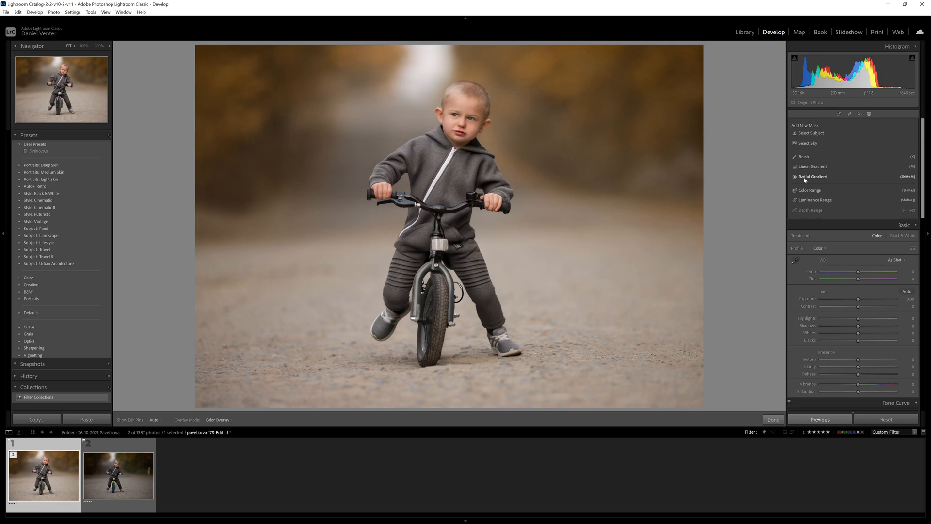
mouse_move(819, 180)
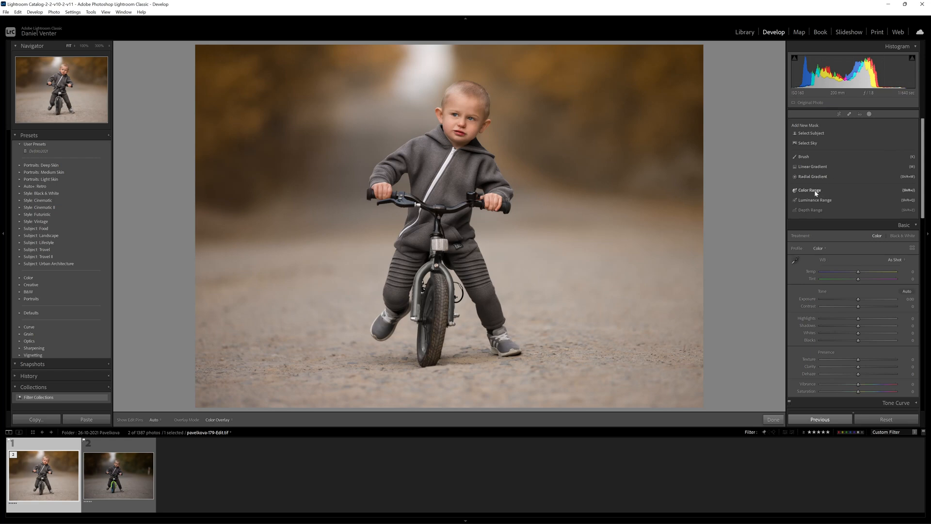
mouse_move(820, 192)
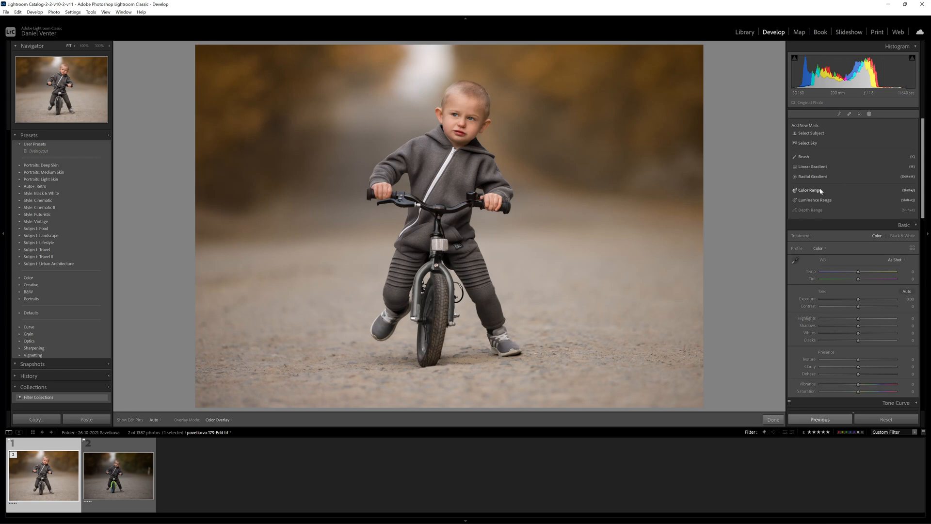
mouse_move(813, 199)
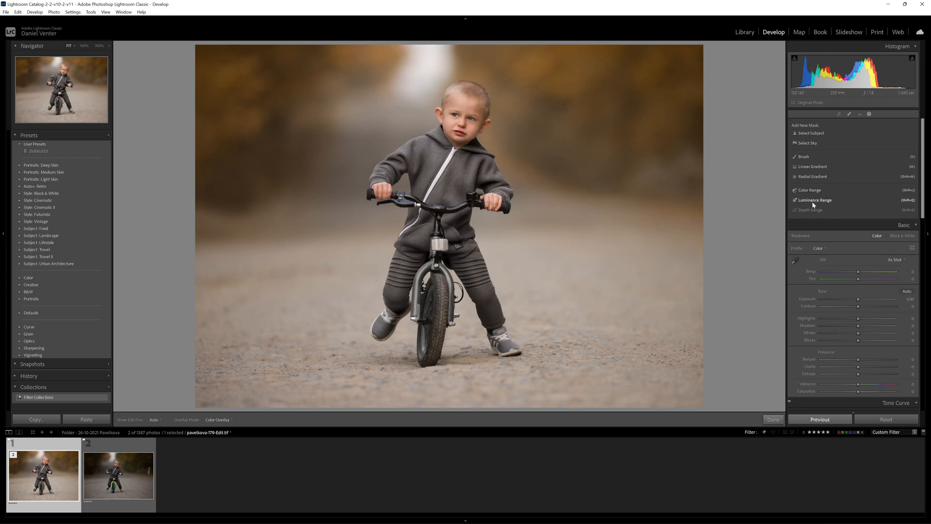
mouse_move(825, 204)
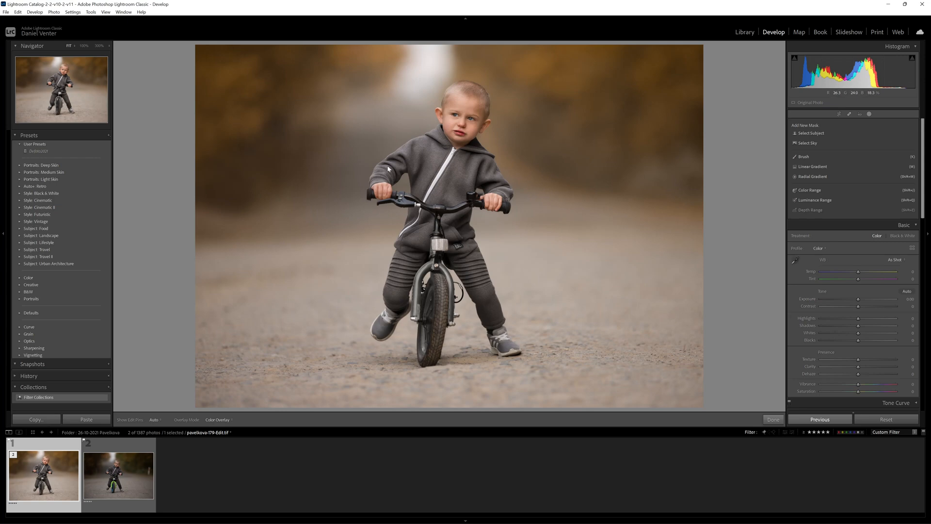
mouse_move(633, 134)
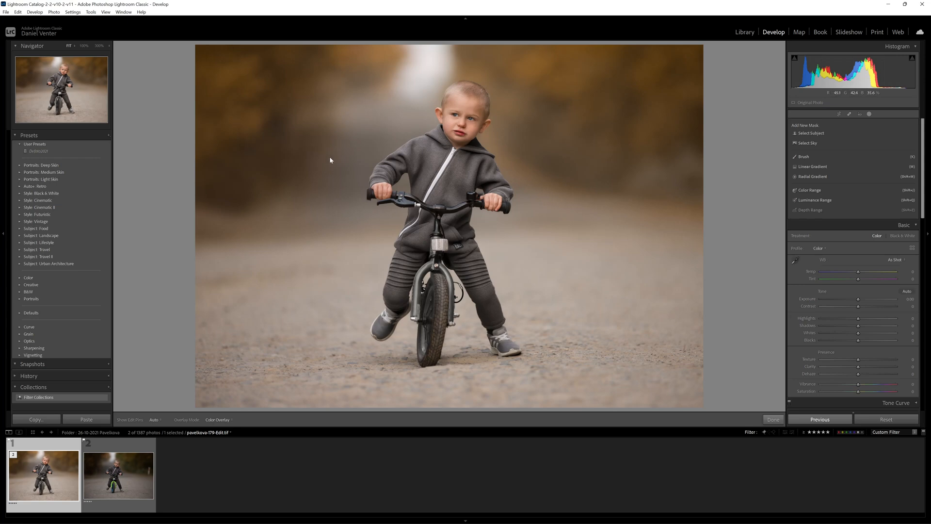
mouse_move(391, 124)
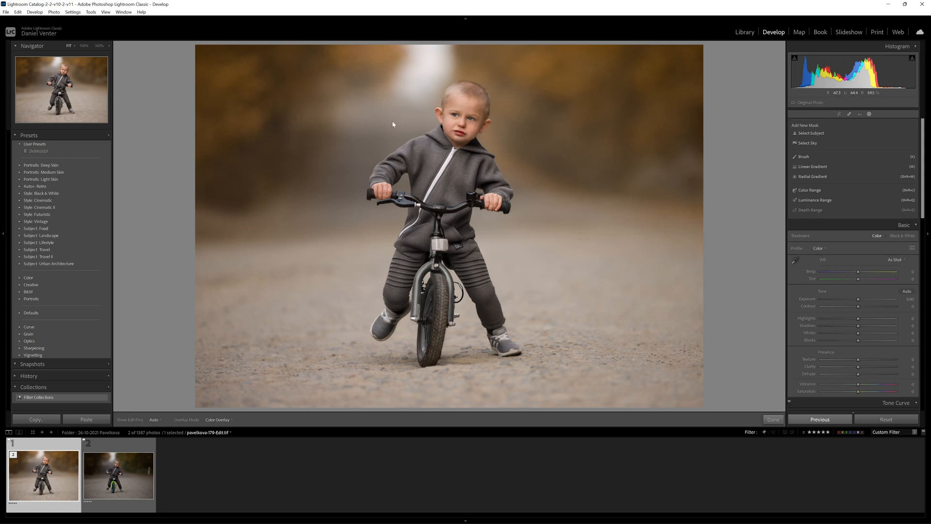
mouse_move(408, 118)
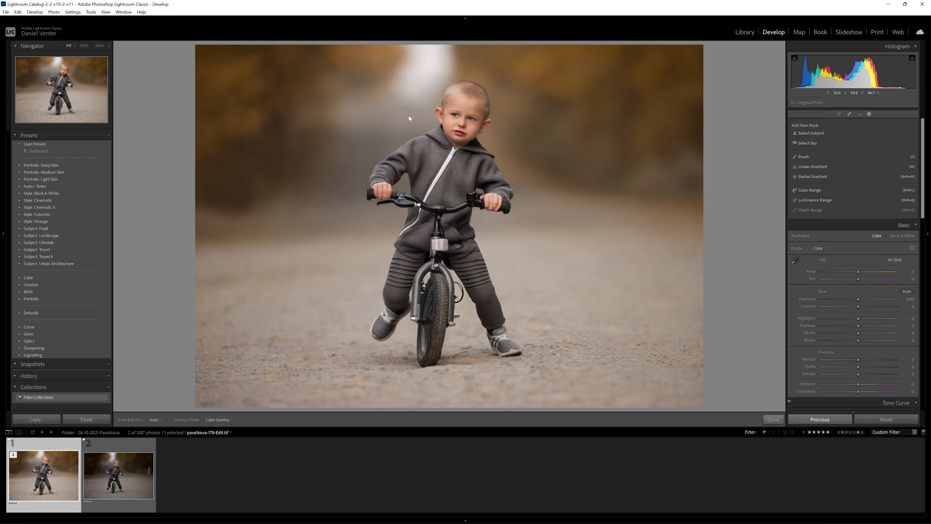
mouse_move(814, 123)
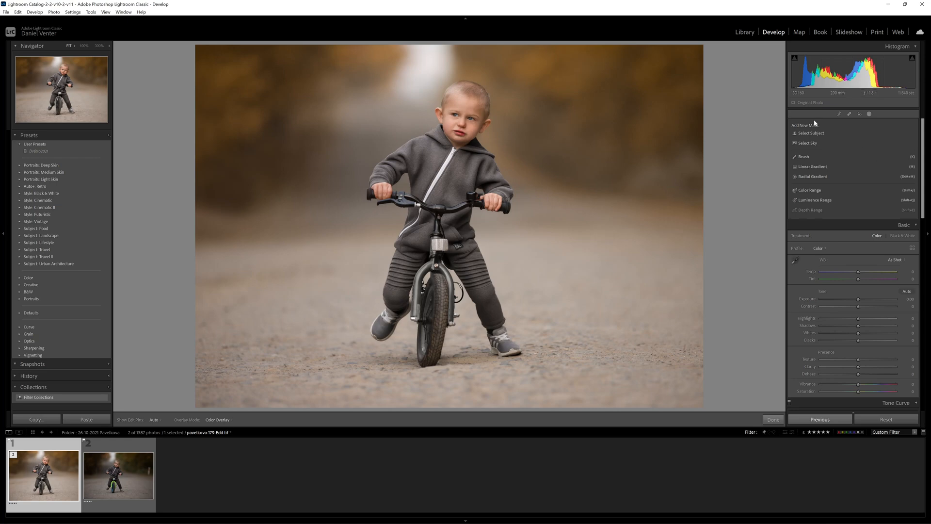
mouse_move(867, 188)
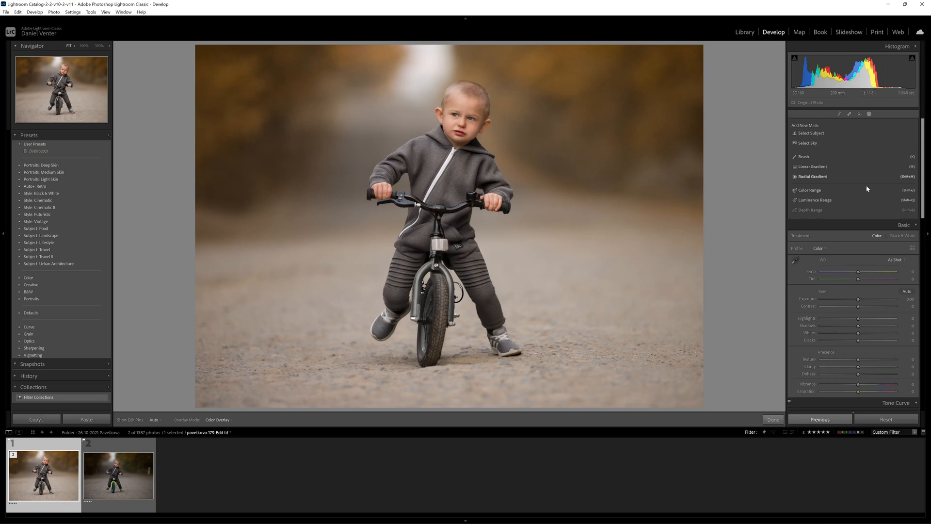
mouse_move(732, 119)
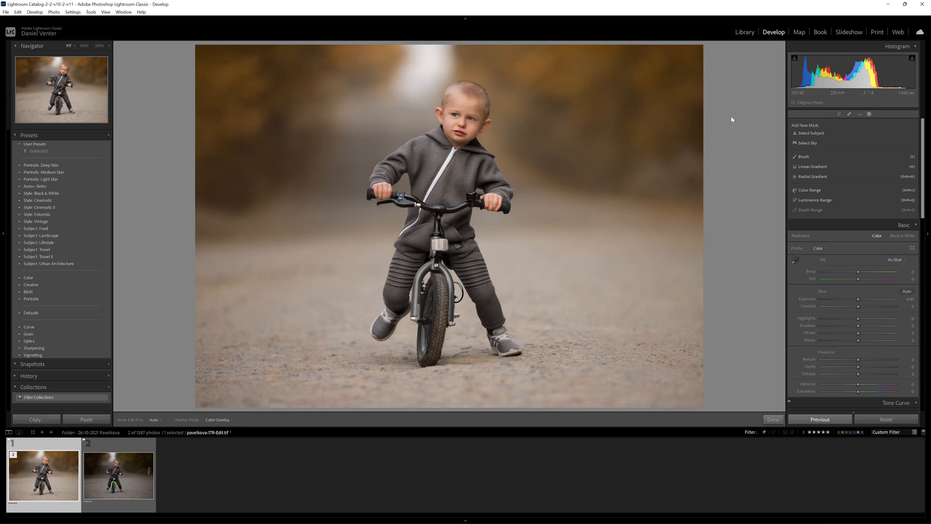
mouse_move(756, 145)
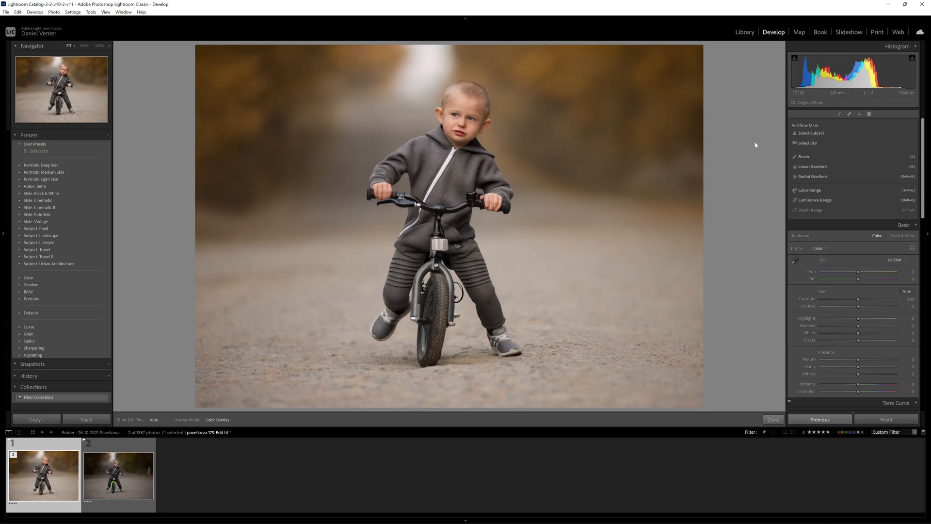
mouse_move(756, 147)
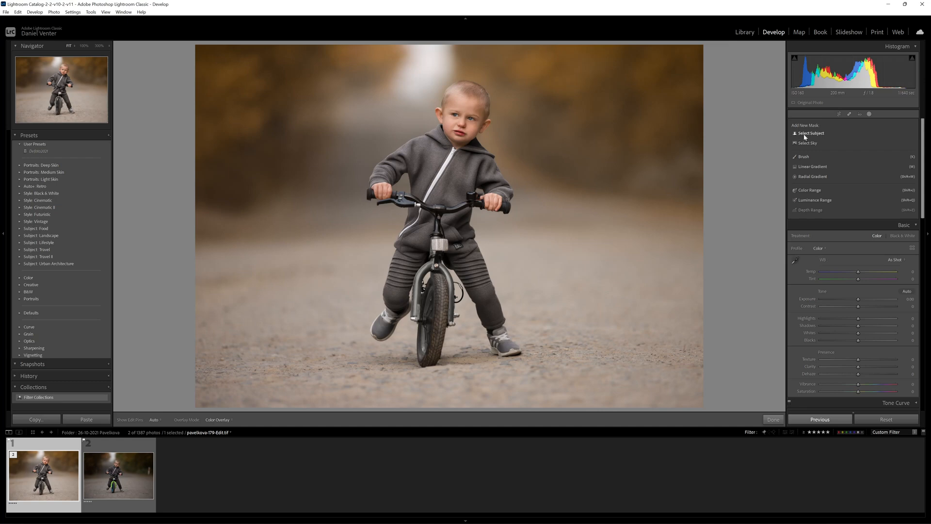
Step: Generate a Select Subject mask covering the boy and his bike
left_click(811, 132)
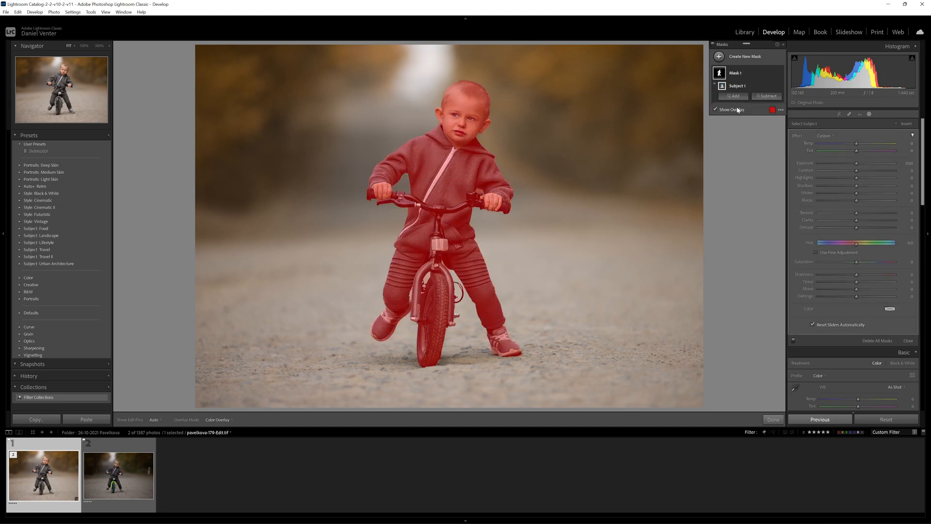
mouse_move(390, 173)
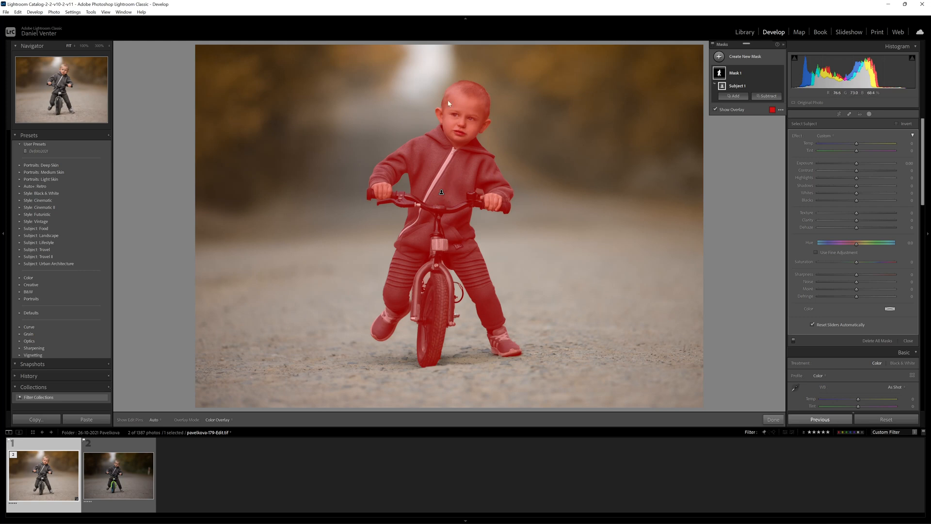
mouse_move(710, 147)
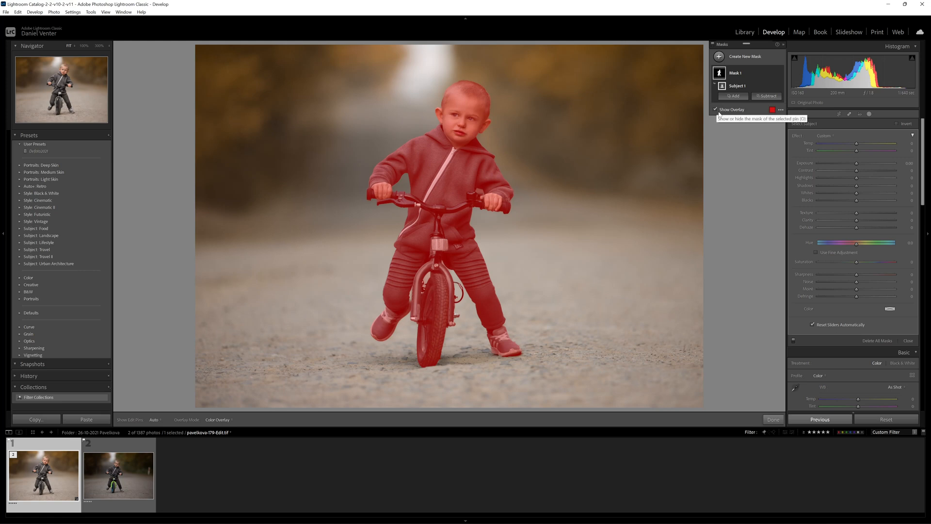
mouse_move(388, 164)
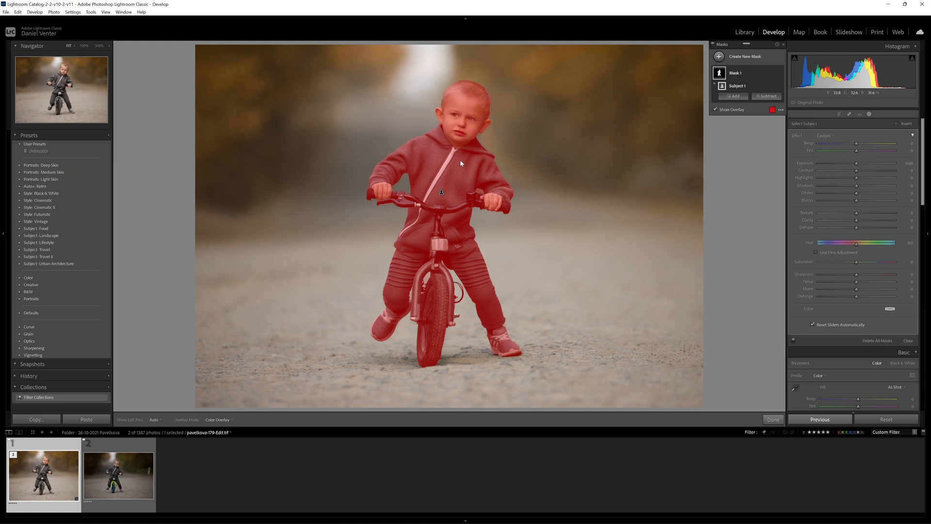
mouse_move(451, 104)
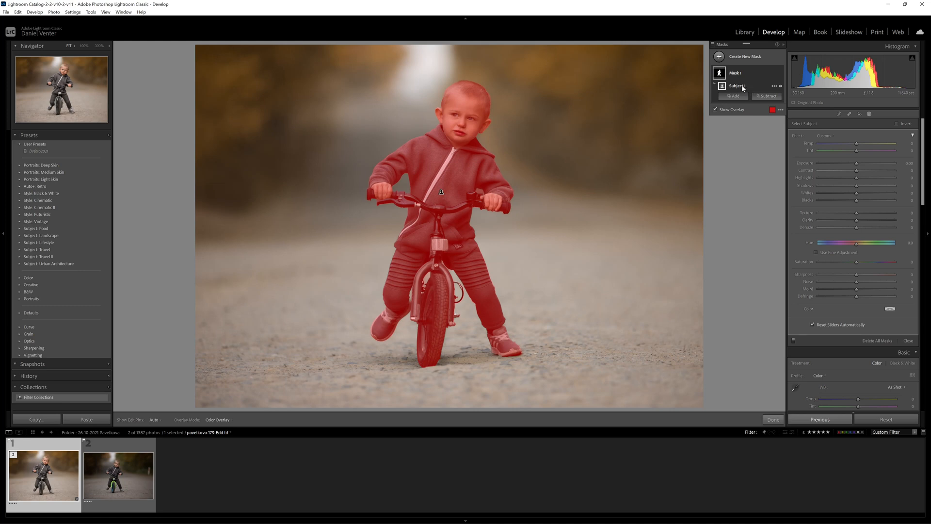
mouse_move(774, 89)
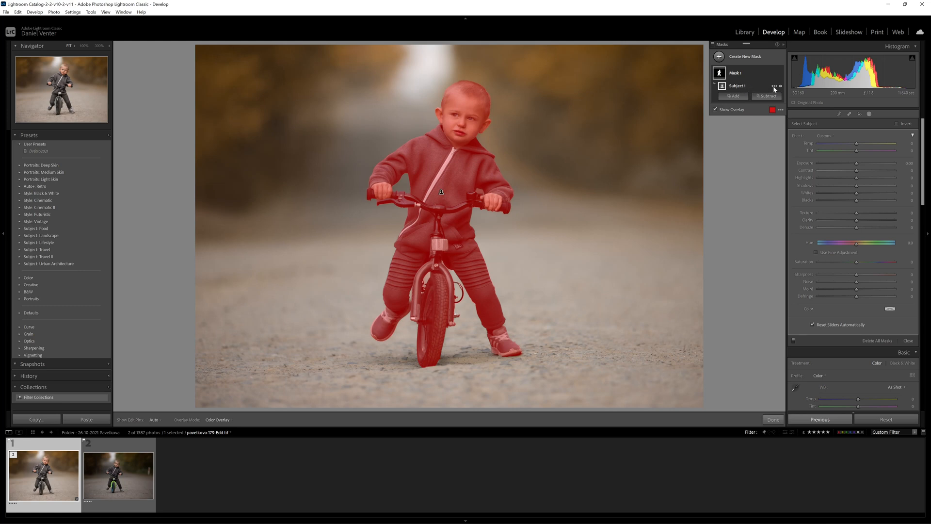
Step: Invert the subject mask to cover the background and lower its Exposure to about -0.43
left_click(774, 86)
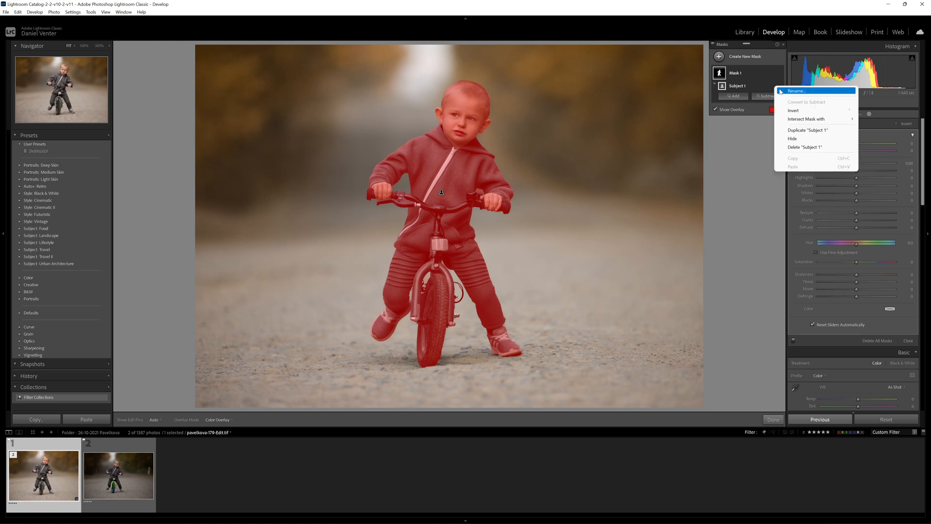
mouse_move(814, 118)
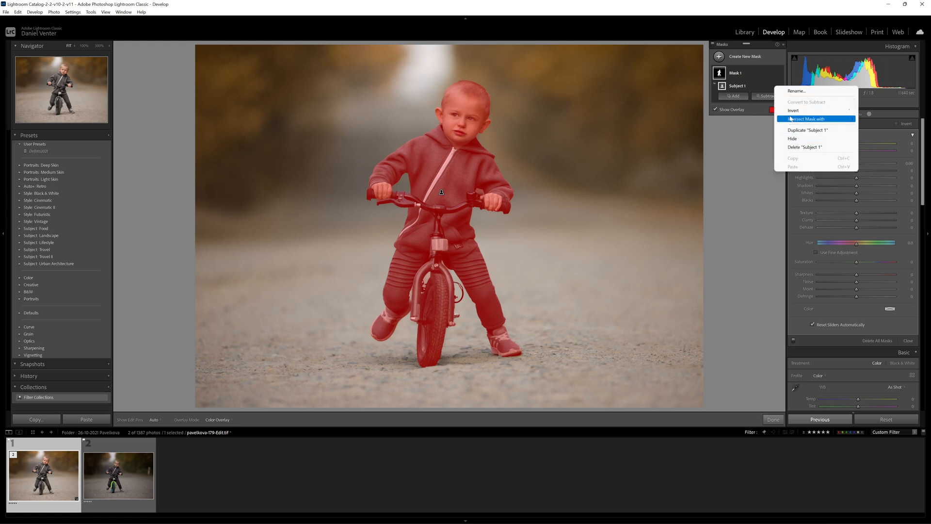
mouse_move(794, 111)
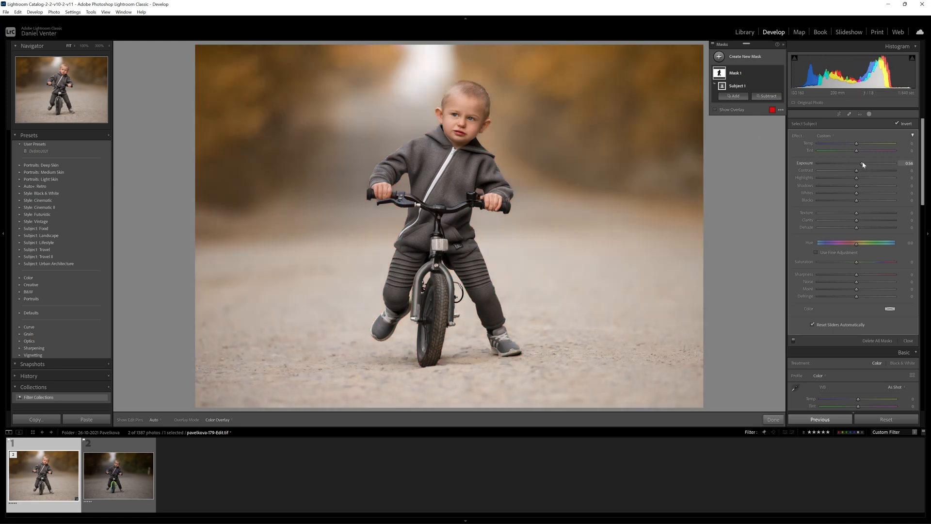
left_click_drag(863, 164, 853, 165)
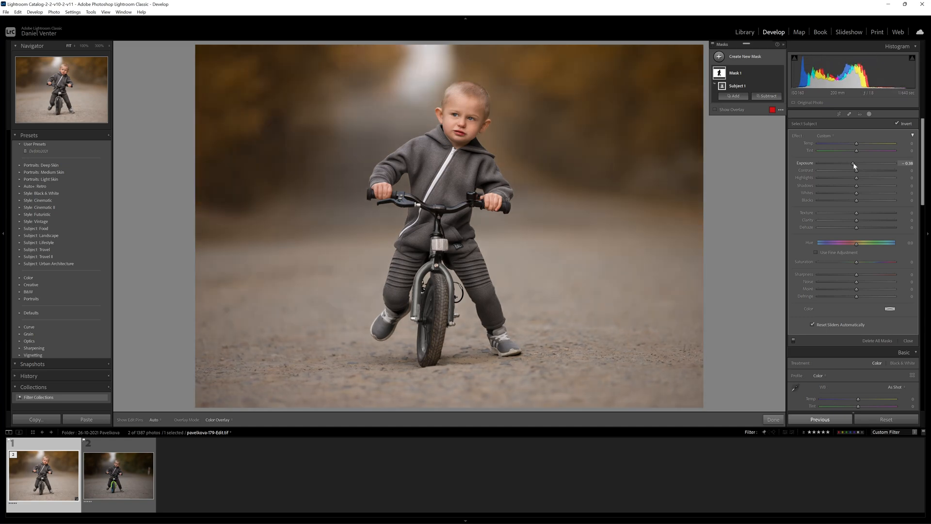
left_click_drag(846, 167, 859, 167)
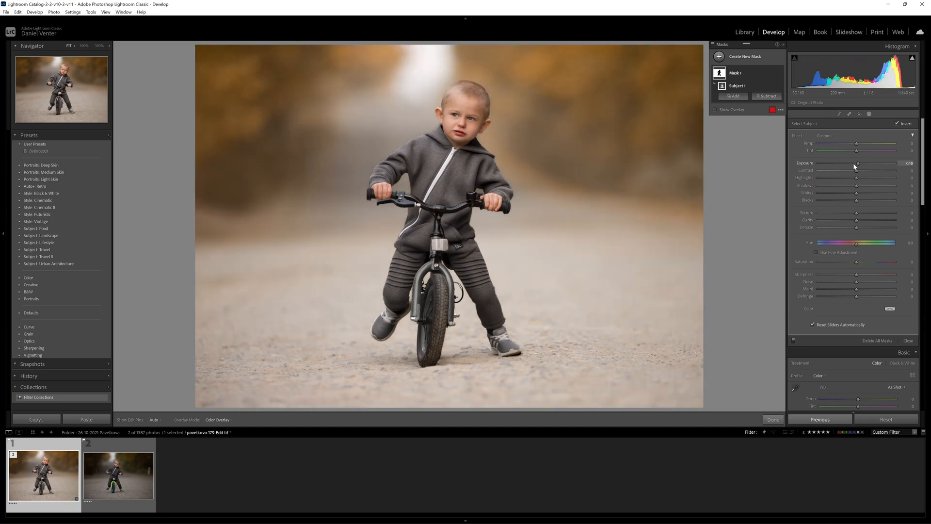
left_click_drag(856, 163, 856, 163)
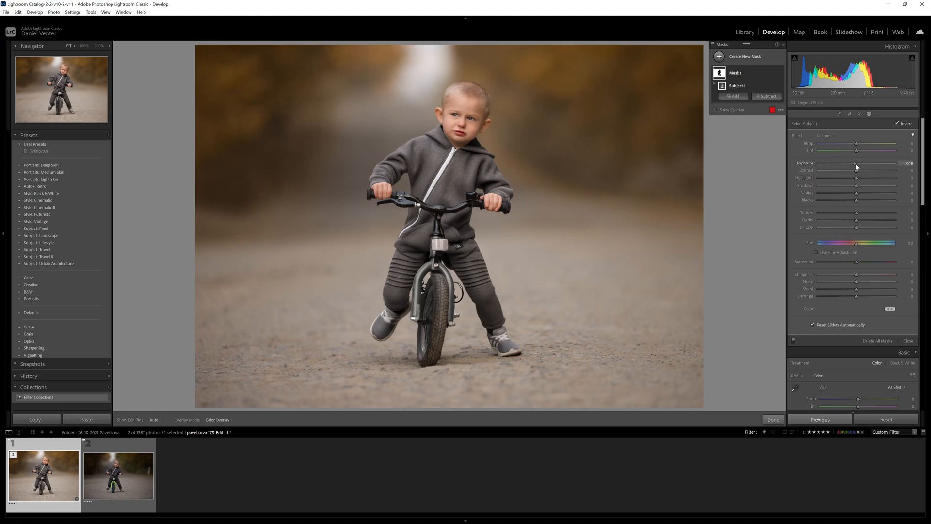
left_click_drag(856, 163, 853, 163)
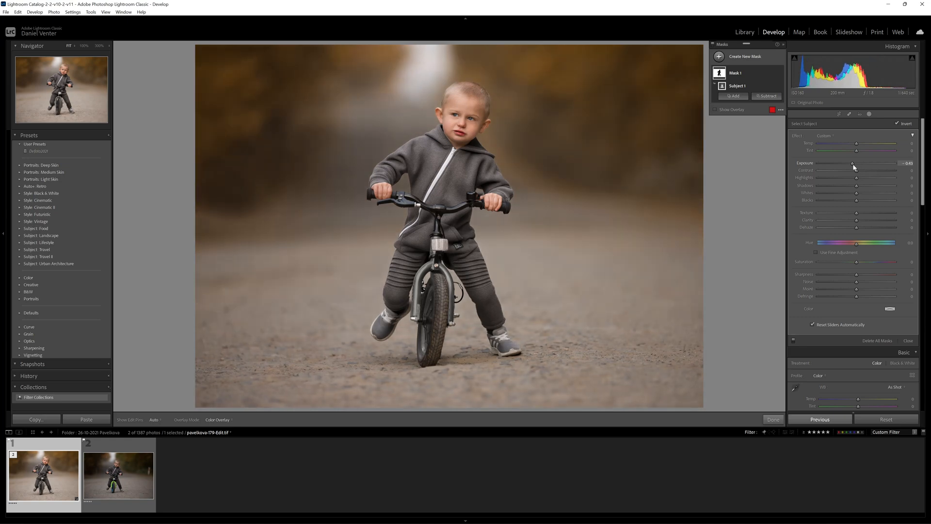
mouse_move(436, 129)
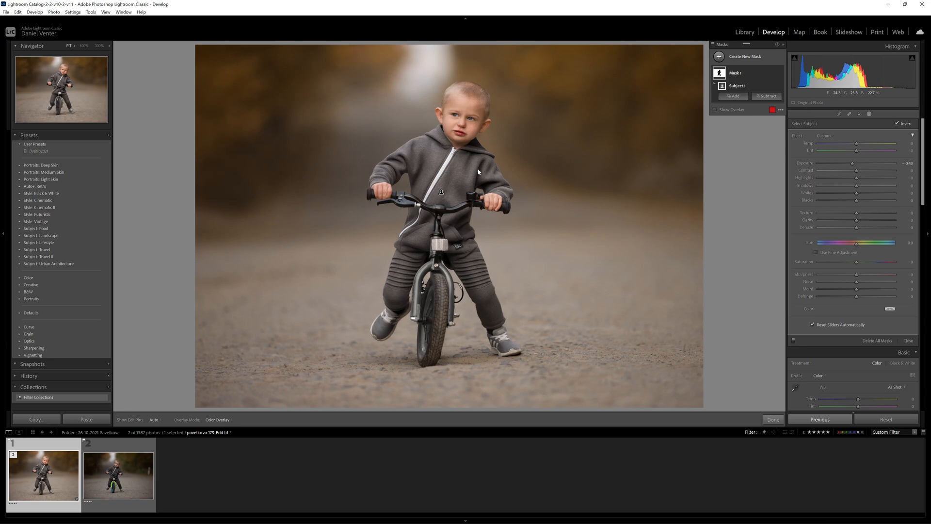
mouse_move(492, 153)
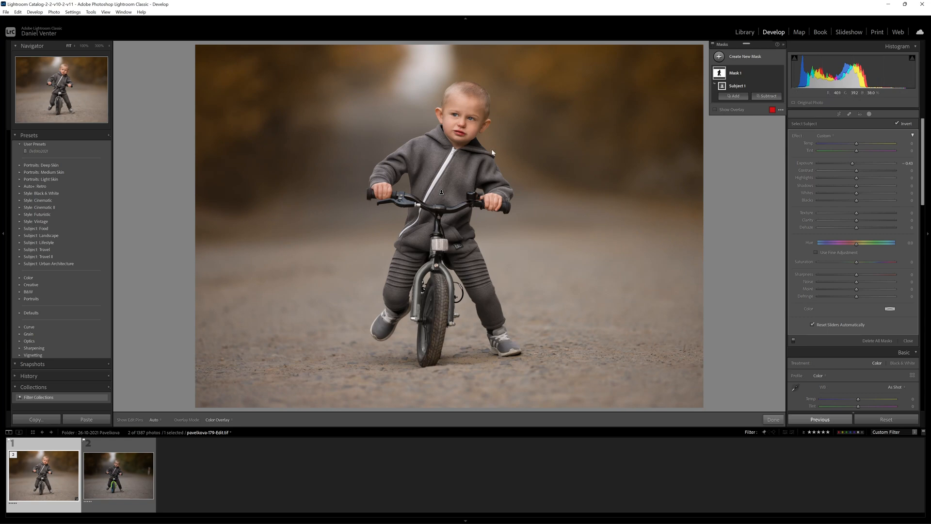
left_click_drag(850, 163, 856, 163)
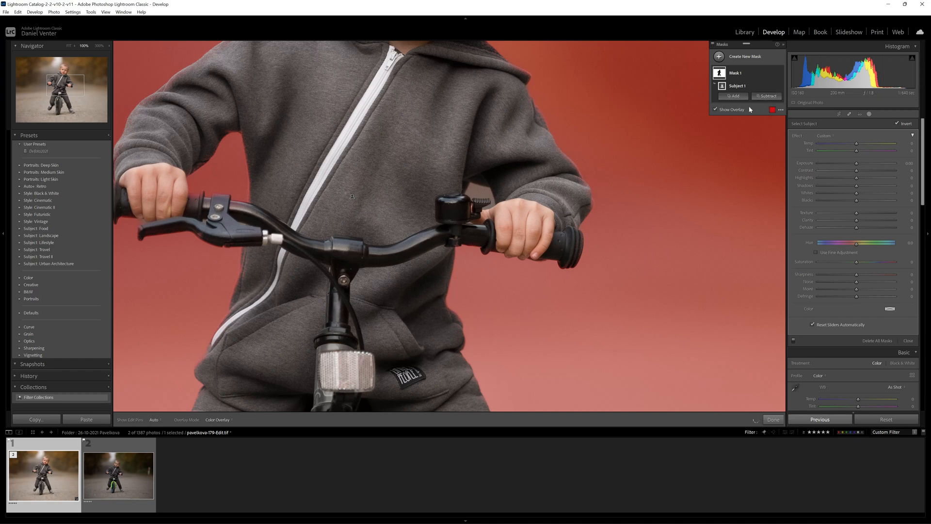
mouse_move(606, 109)
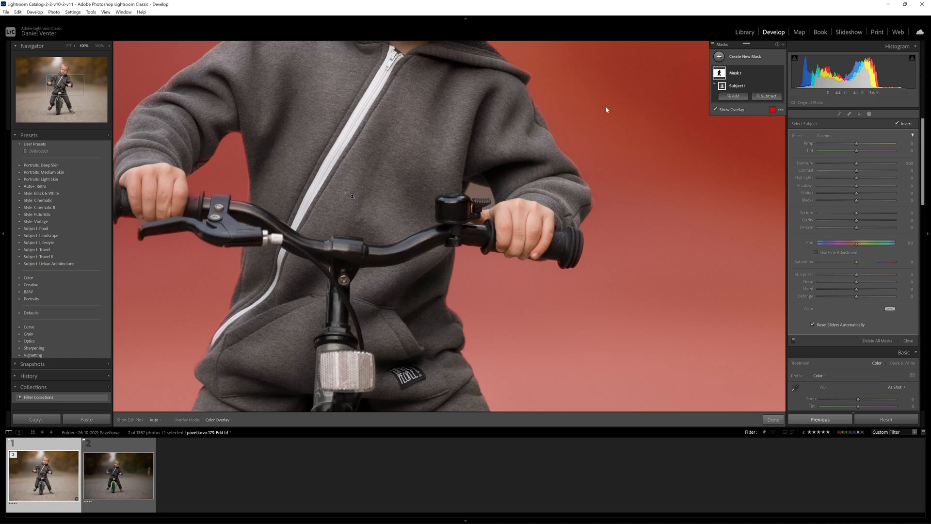
mouse_move(488, 192)
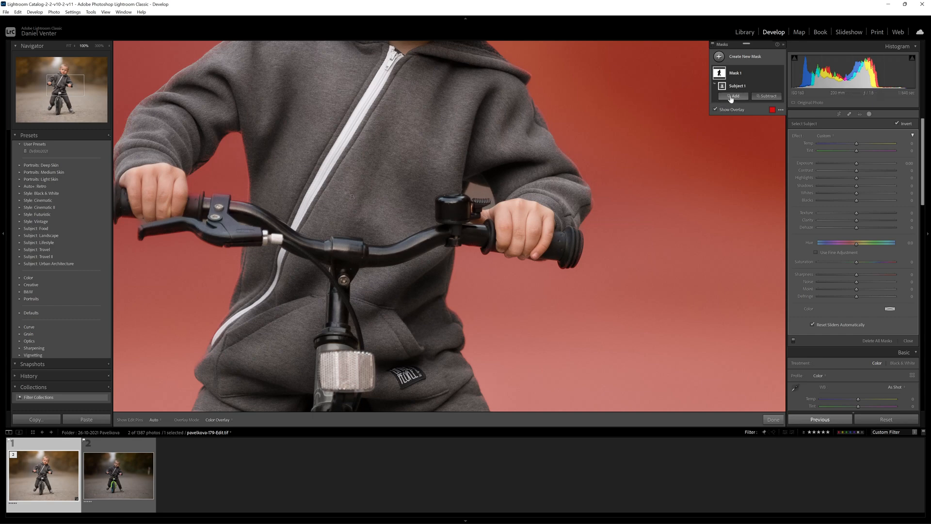
Step: Add a Brush component to the background mask for refining the boy's edges
left_click(734, 96)
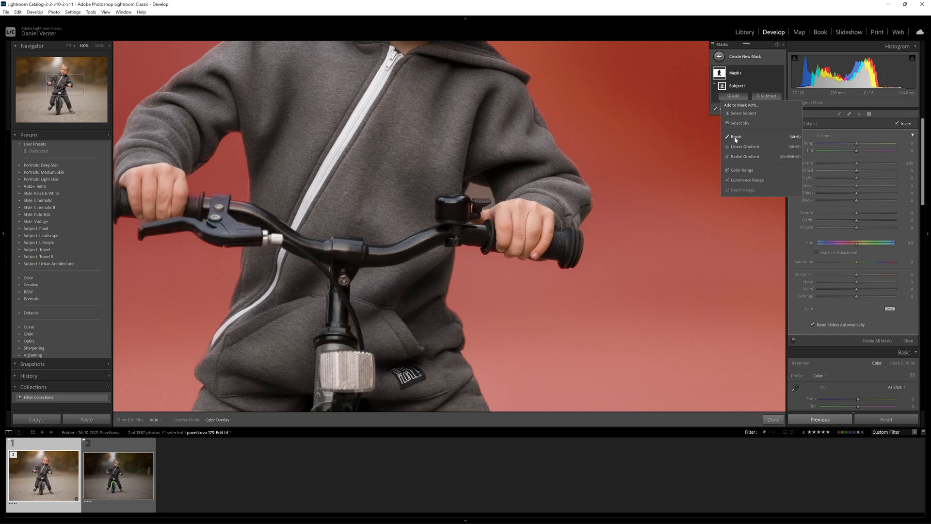
mouse_move(733, 142)
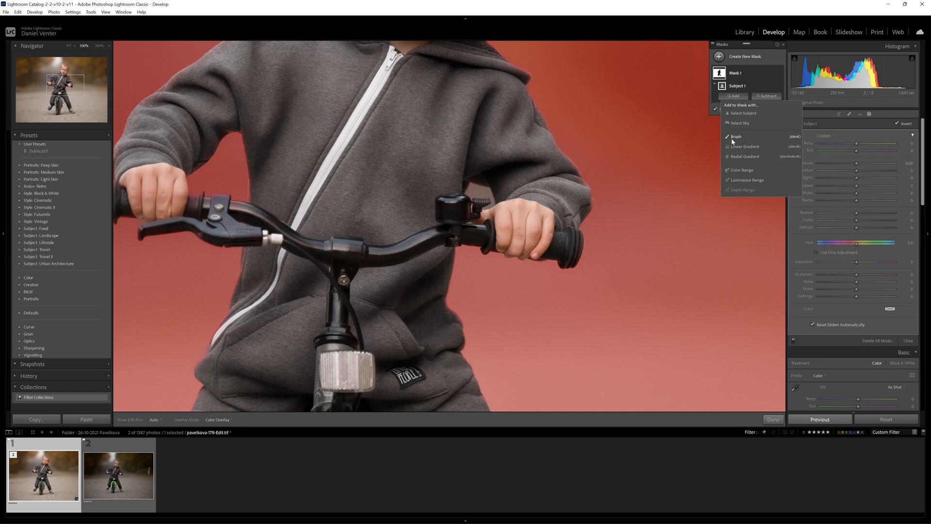
left_click(736, 136)
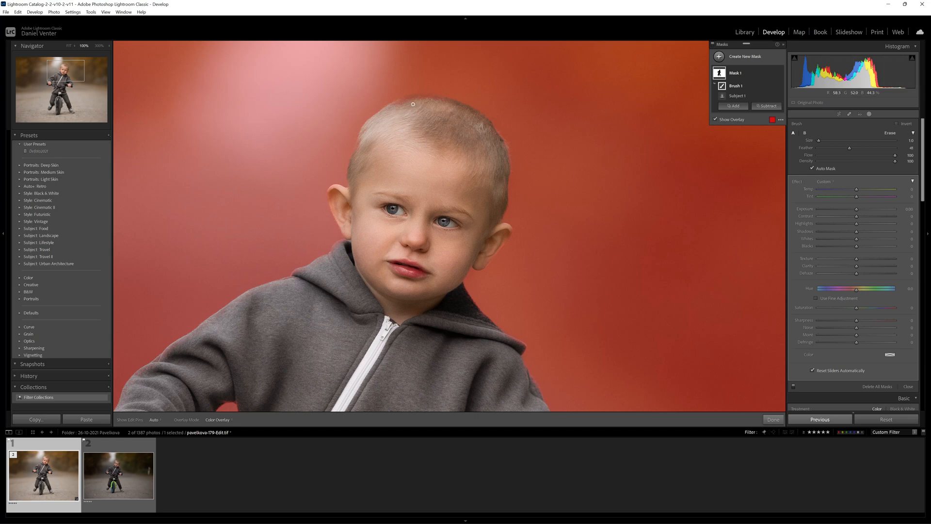
Step: Erase the mask from the boy's hand, handlebars and shoe with the Auto Mask brush
left_click(768, 106)
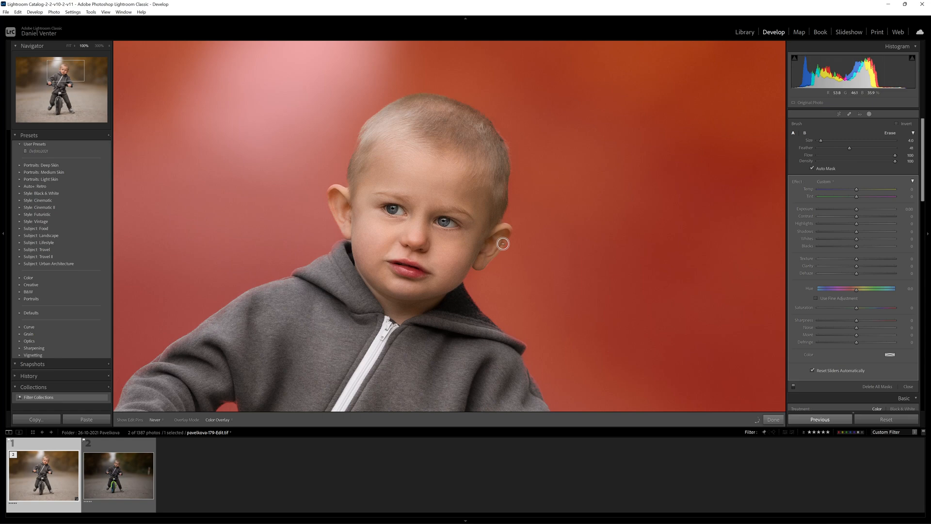
mouse_move(339, 249)
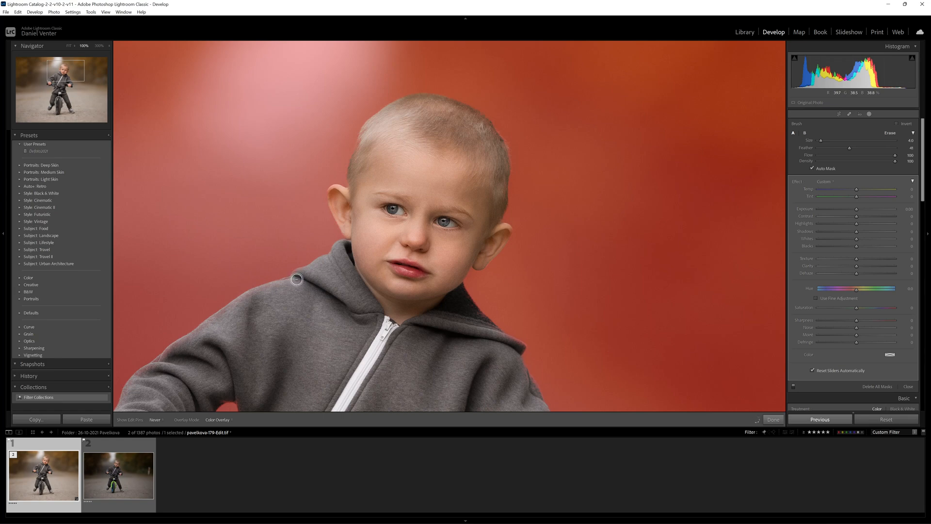
mouse_move(267, 290)
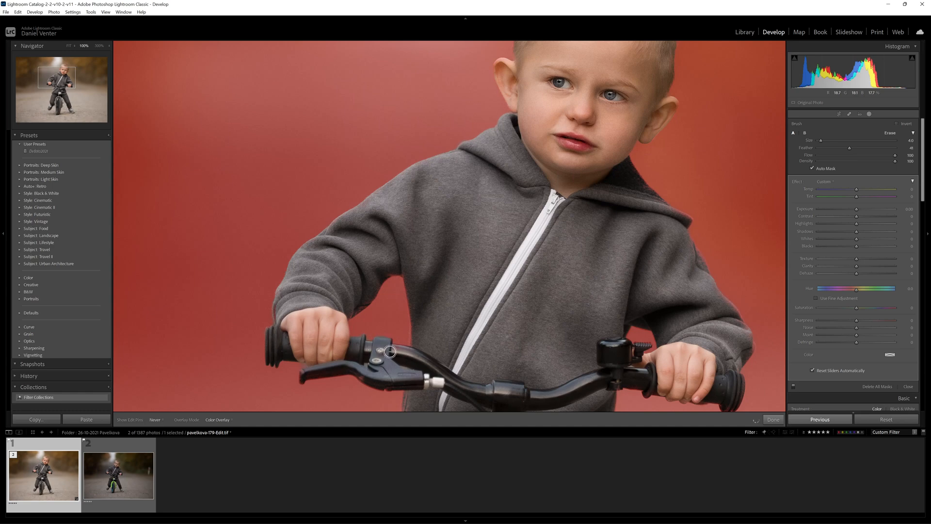
left_click_drag(390, 351, 442, 374)
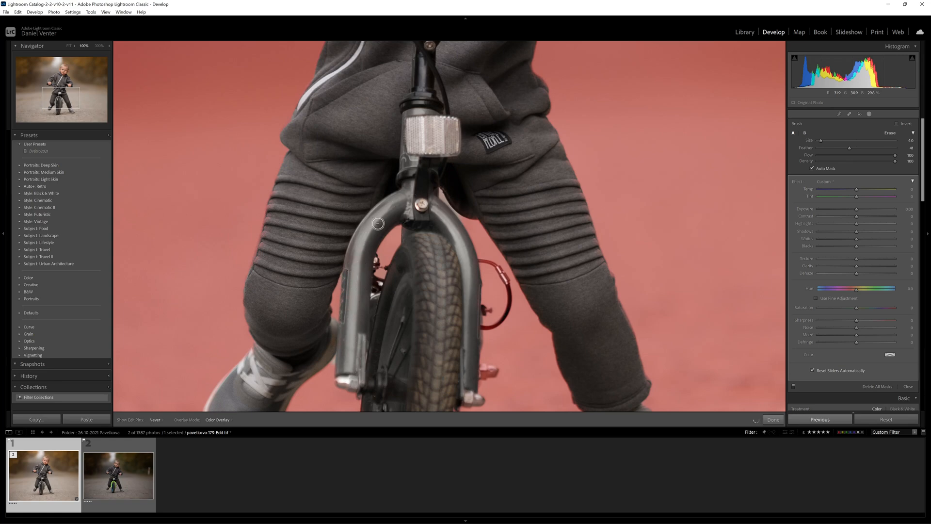
mouse_move(438, 213)
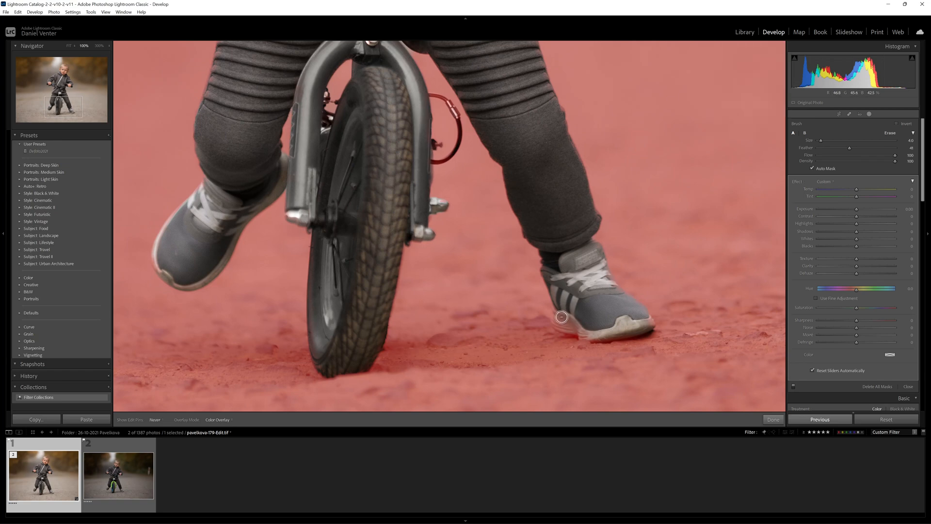
left_click_drag(562, 316, 588, 335)
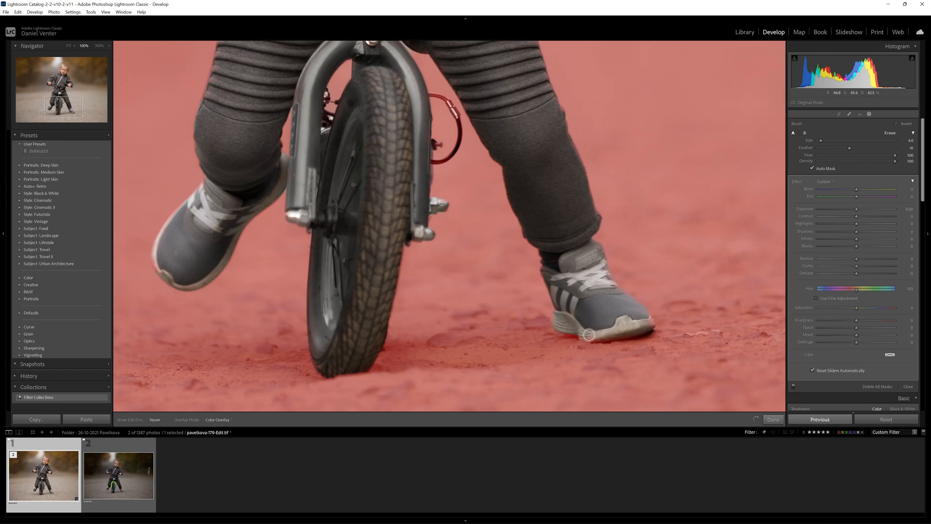
left_click_drag(587, 335, 634, 332)
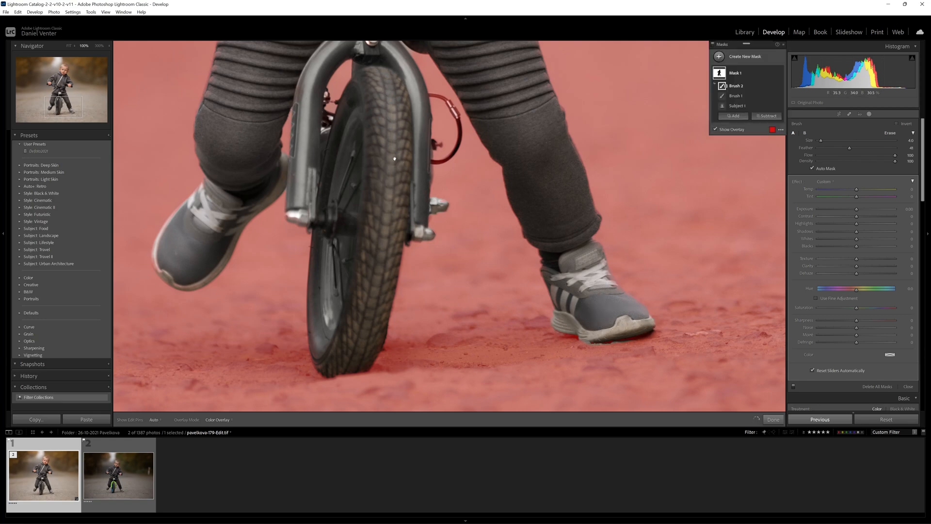
Step: Reset mask Exposure to 0 and drop Texture and Clarity to -100 on the background
left_click(73, 45)
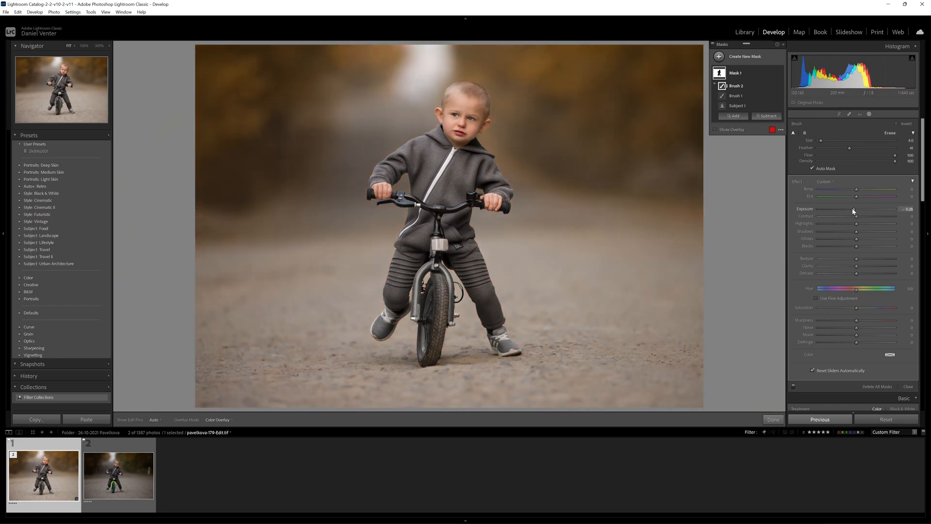
left_click_drag(858, 209, 853, 210)
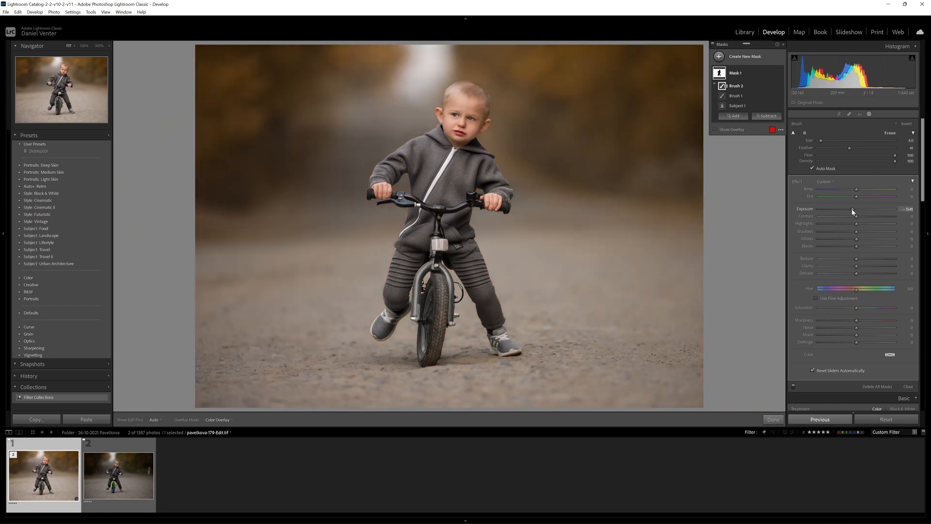
left_click_drag(842, 210, 856, 210)
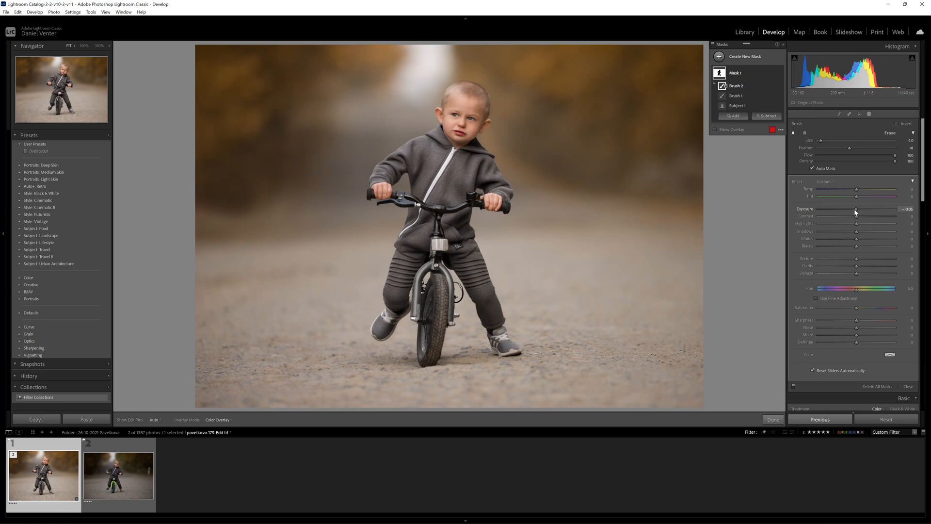
left_click(716, 129)
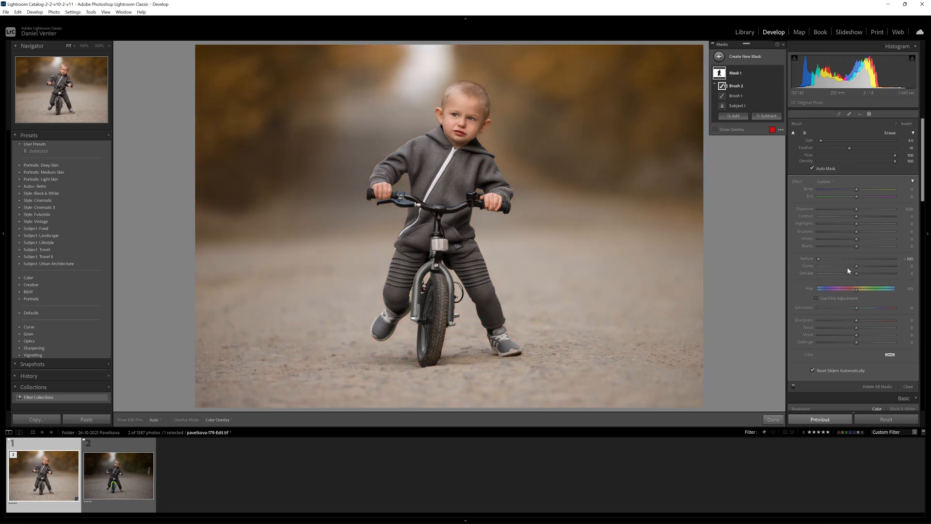
left_click_drag(857, 266, 819, 266)
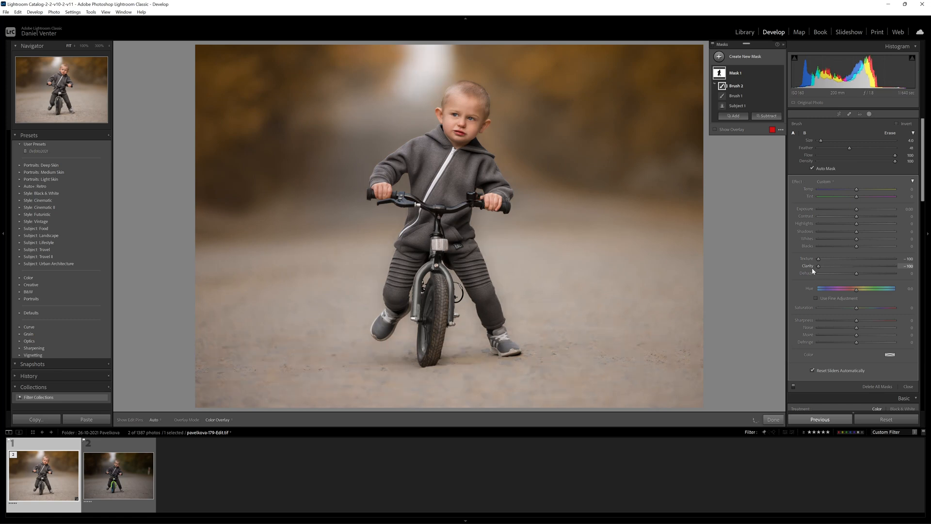
left_click_drag(855, 273, 850, 273)
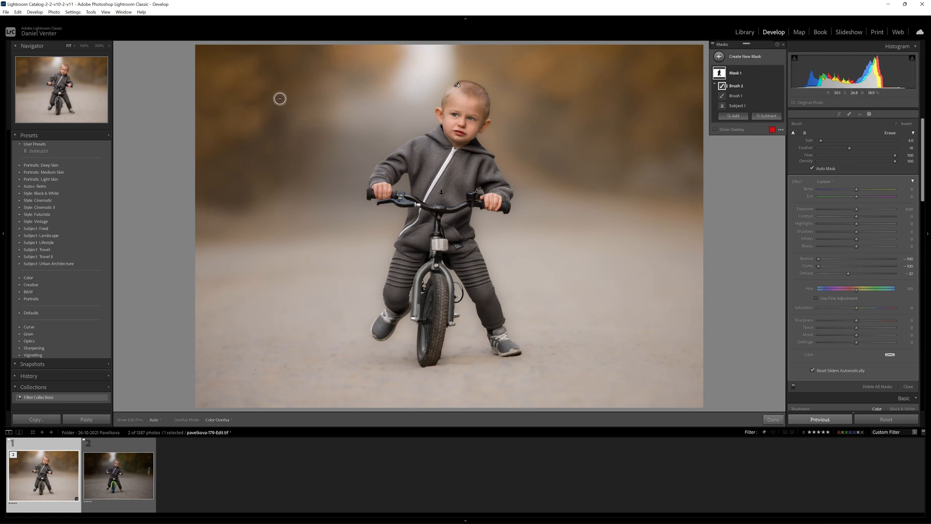
mouse_move(504, 102)
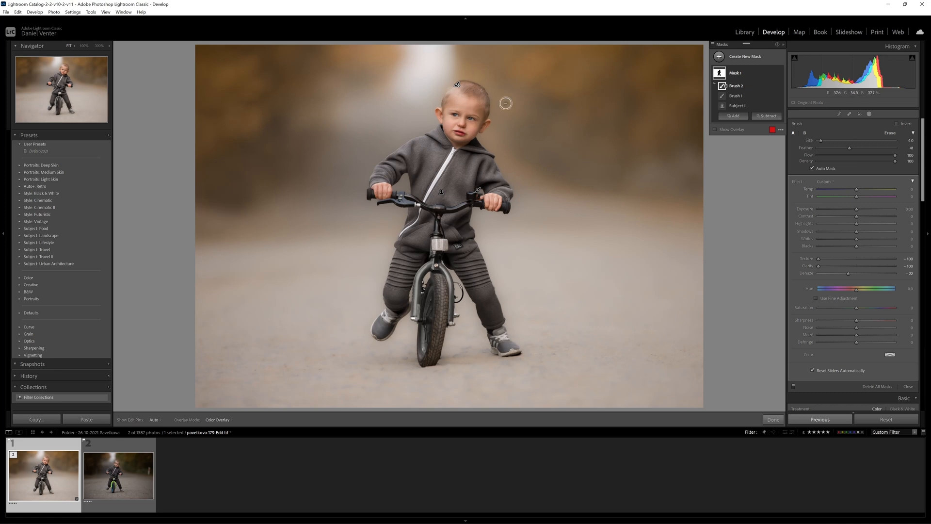
mouse_move(657, 150)
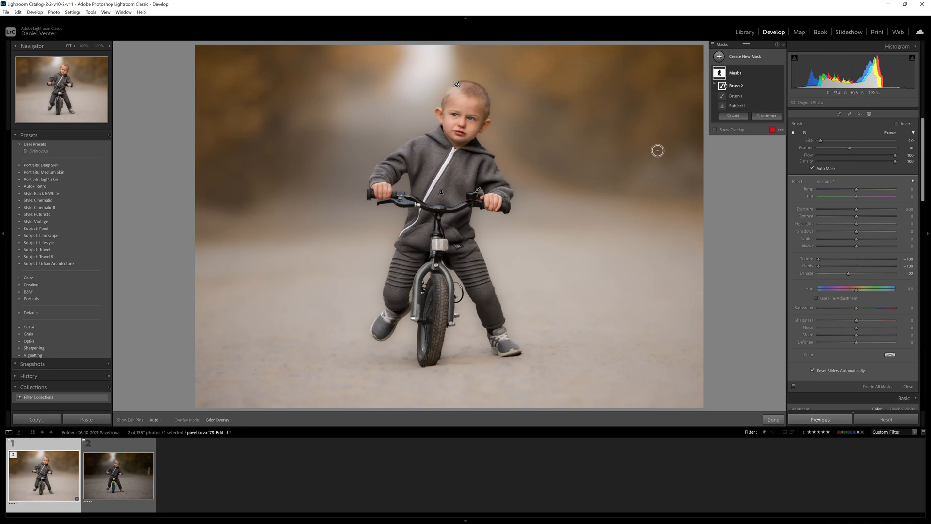
mouse_move(274, 87)
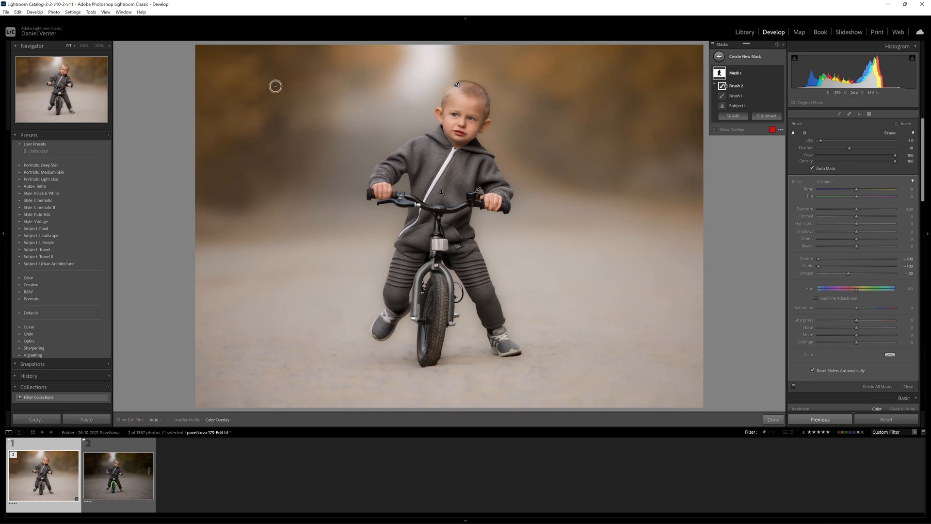
mouse_move(224, 200)
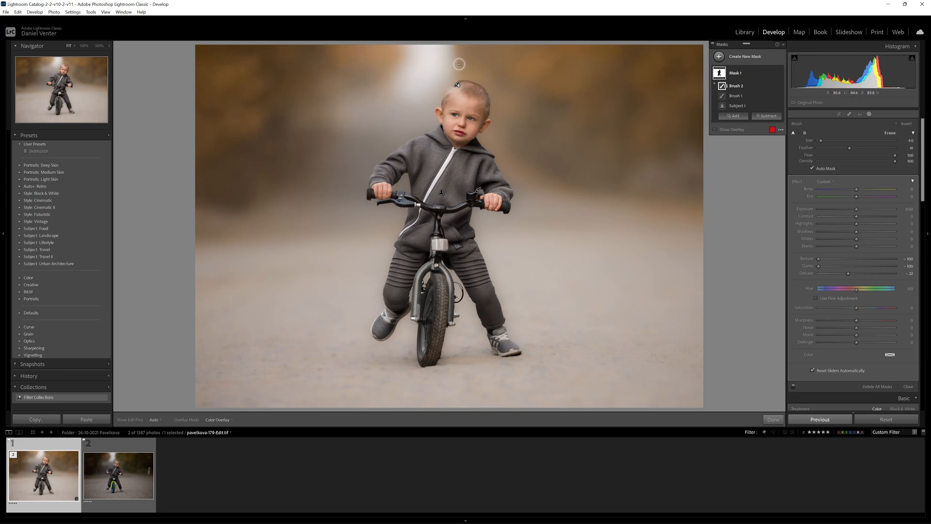
mouse_move(649, 116)
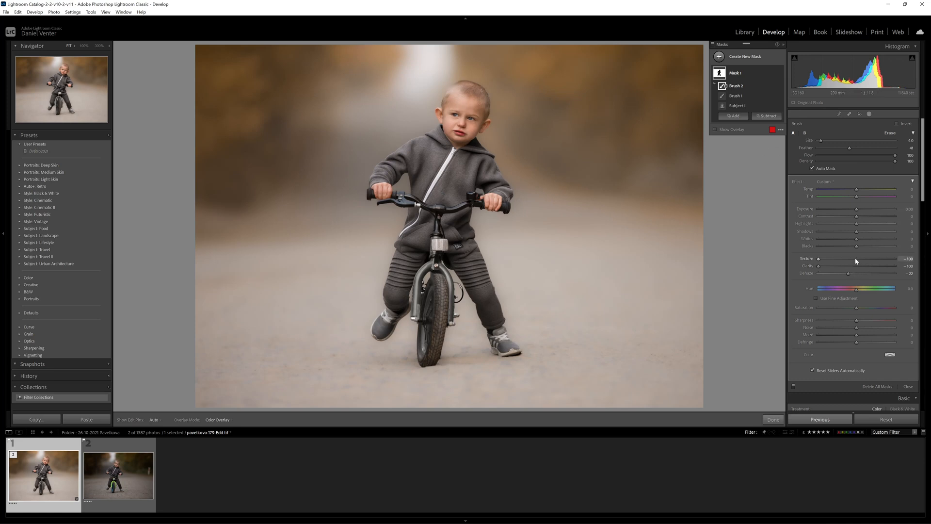
left_click_drag(816, 258, 856, 258)
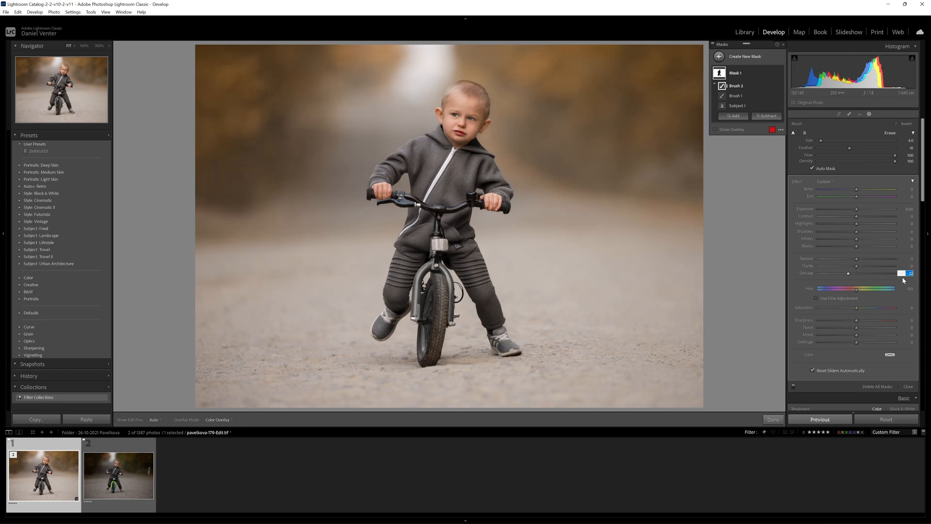
left_click(717, 129)
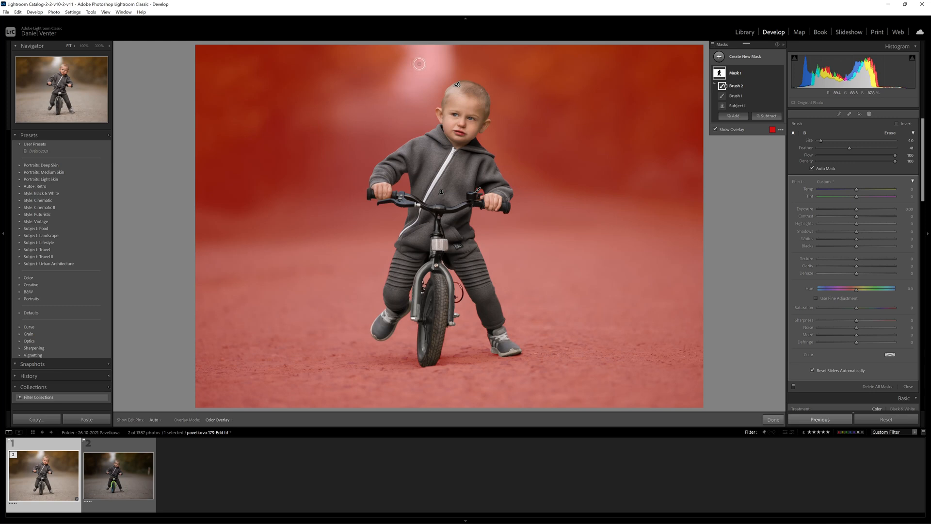
mouse_move(388, 227)
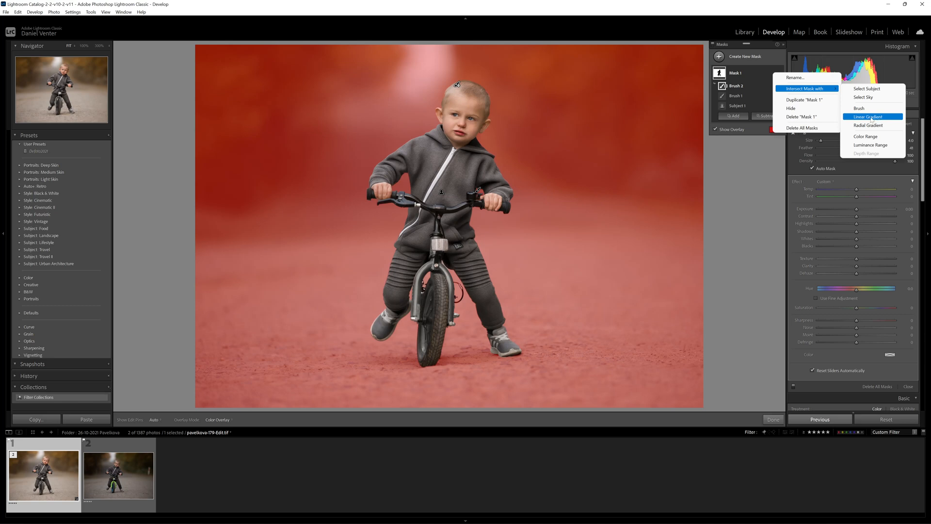
Step: Intersect the background mask with a Linear Gradient limiting it to the upper background
left_click(868, 117)
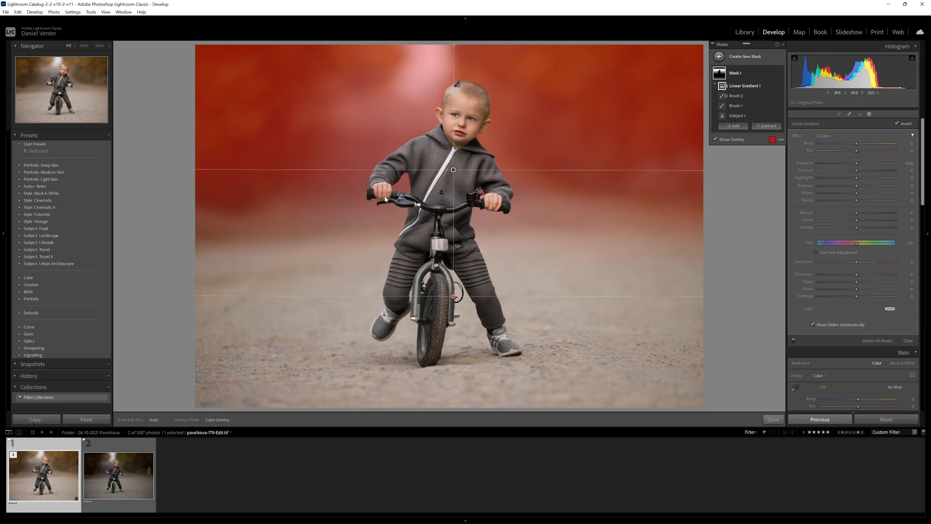
mouse_move(358, 129)
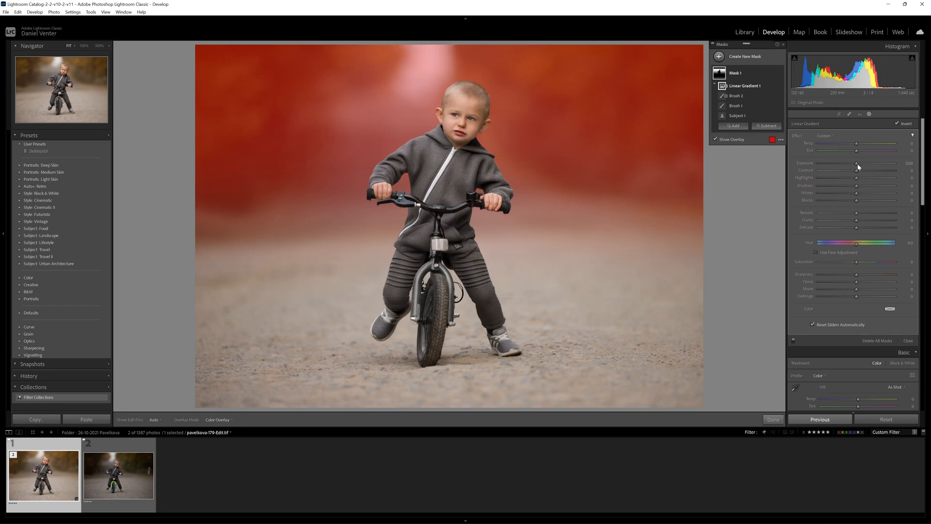
Step: Raise the gradient mask's Exposure to about 0.66, Texture to -100 and Clarity to about -77
left_click_drag(858, 163, 863, 163)
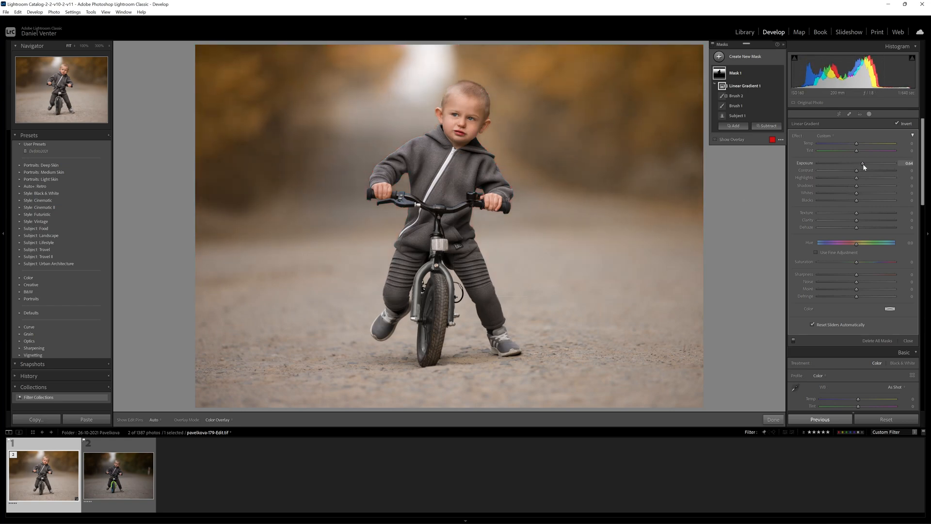
left_click_drag(861, 163, 864, 163)
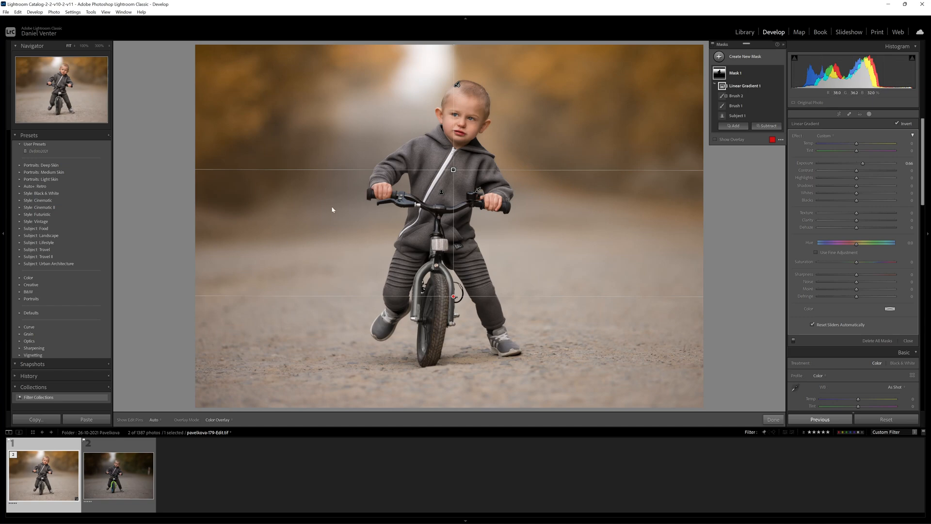
mouse_move(362, 230)
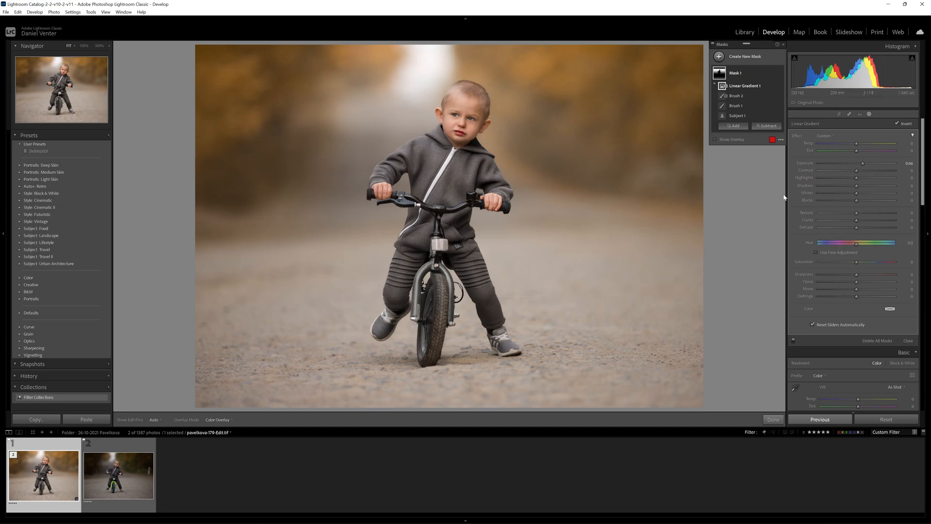
left_click_drag(856, 212, 819, 212)
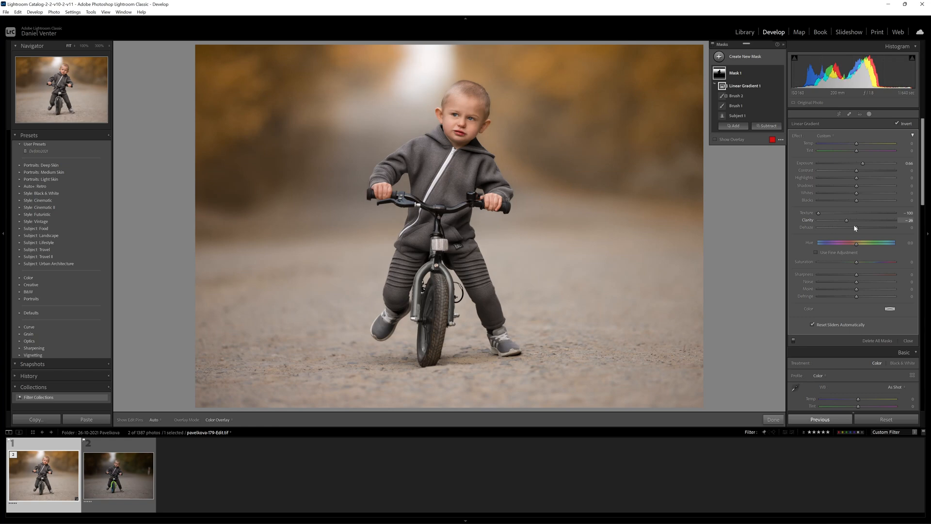
left_click_drag(846, 220, 828, 220)
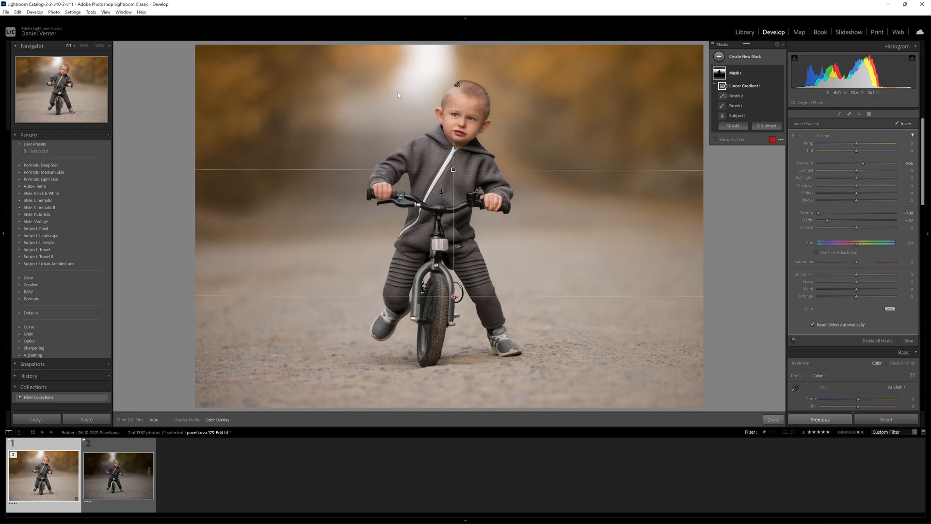
mouse_move(326, 154)
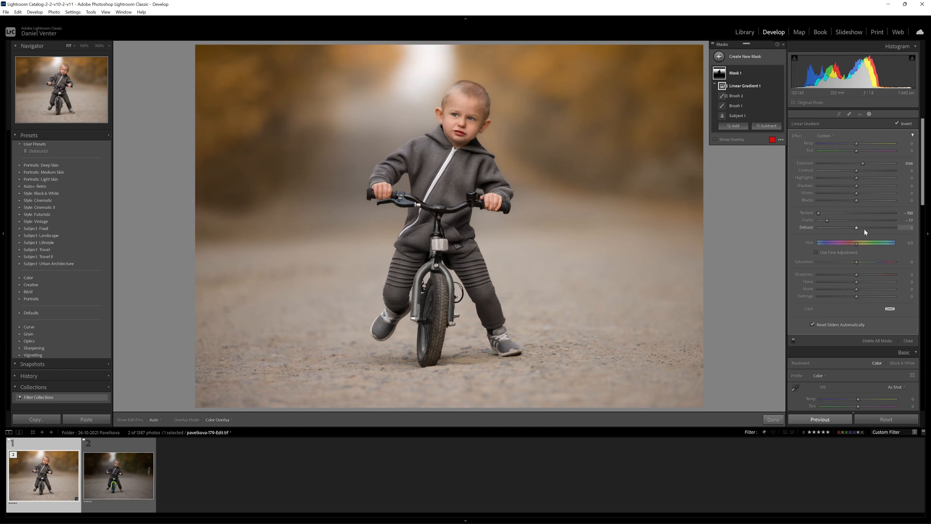
Step: Lower Dehaze on the gradient mask to a negative value for a misty haze
left_click_drag(856, 227, 853, 227)
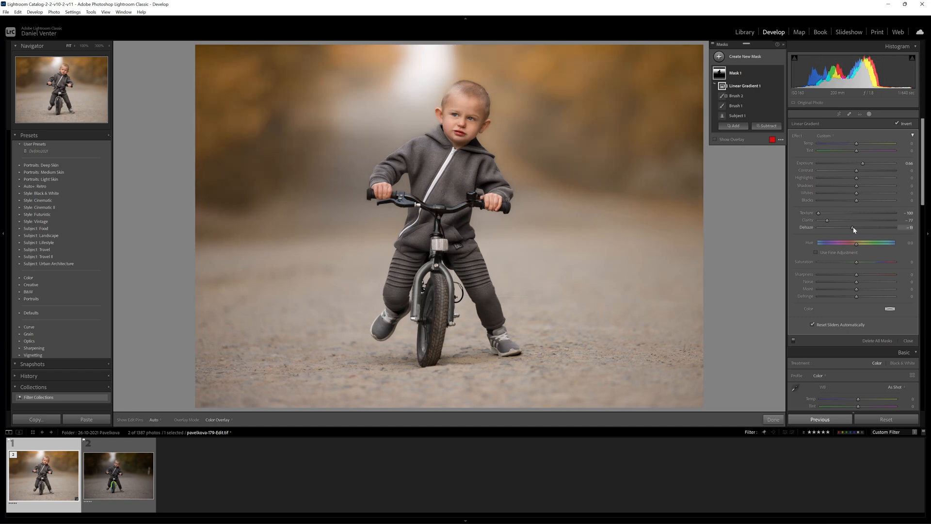
left_click_drag(853, 227, 834, 227)
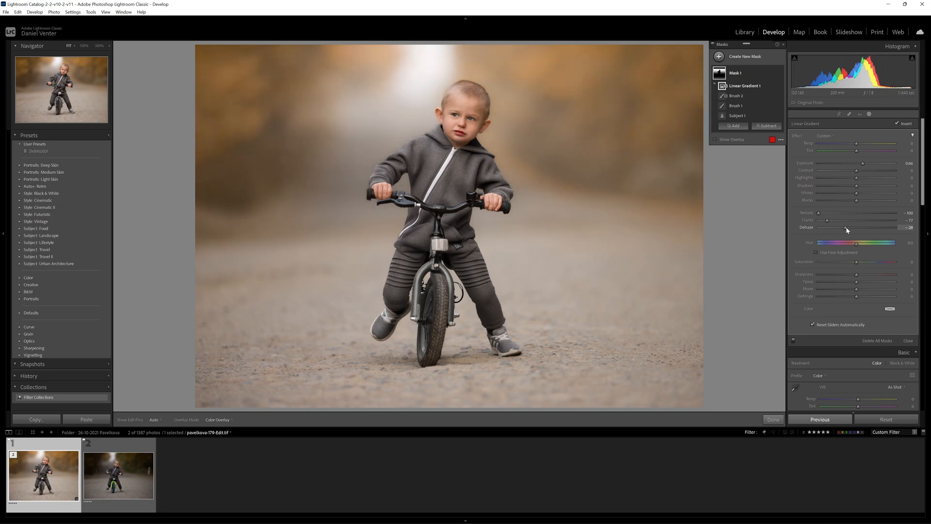
left_click_drag(859, 227, 856, 227)
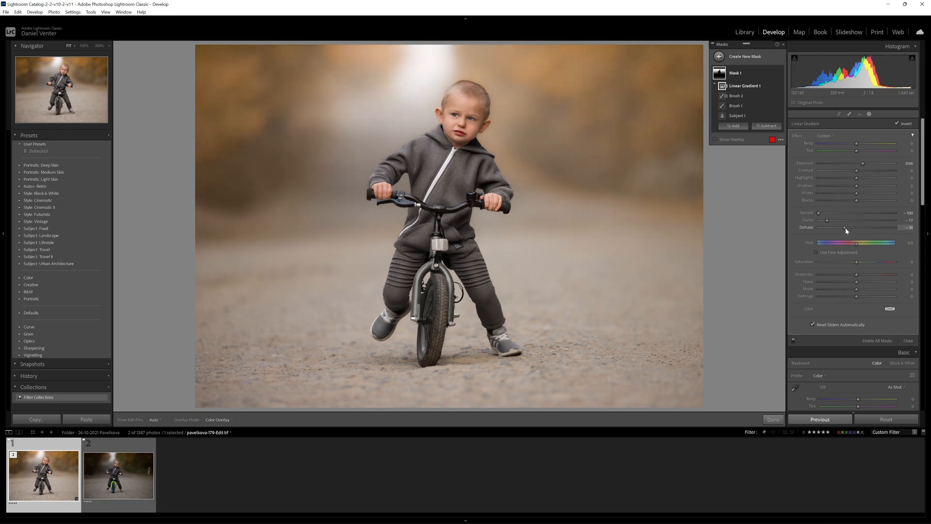
left_click_drag(841, 227, 848, 227)
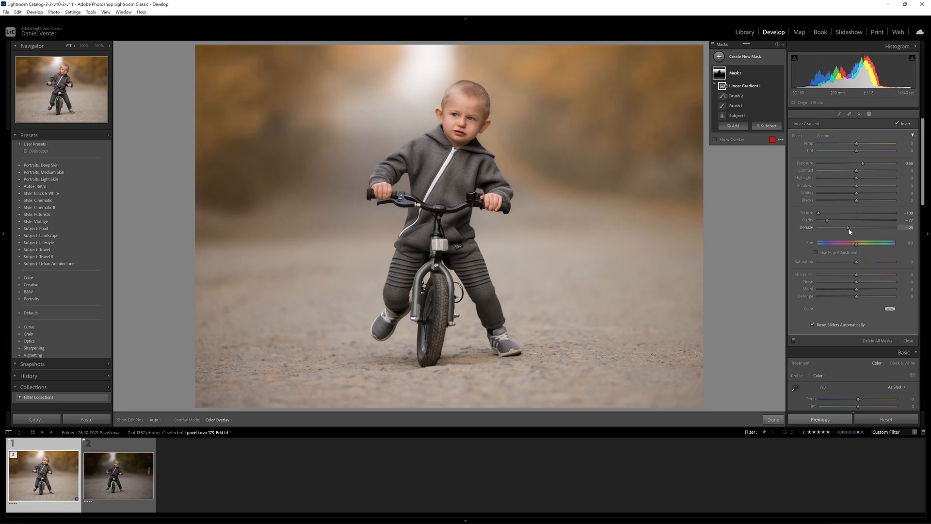
left_click_drag(848, 226, 849, 227)
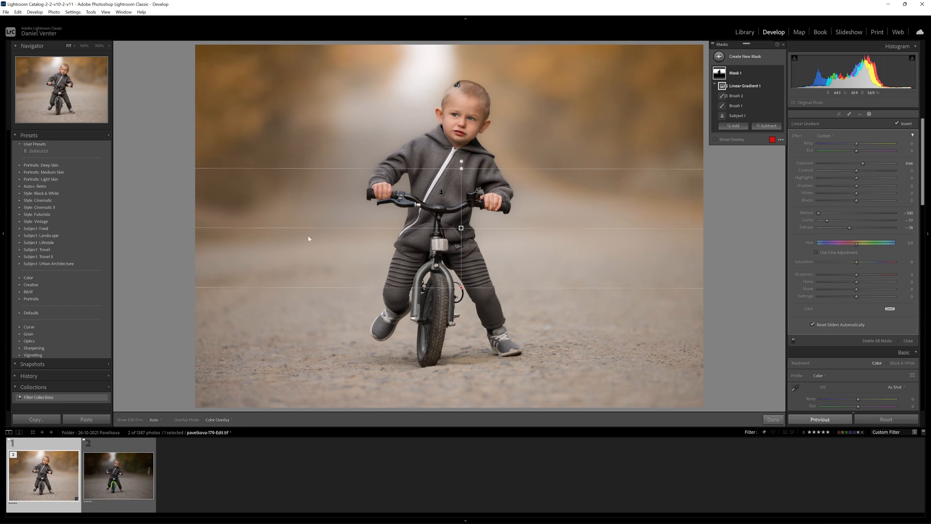
mouse_move(454, 207)
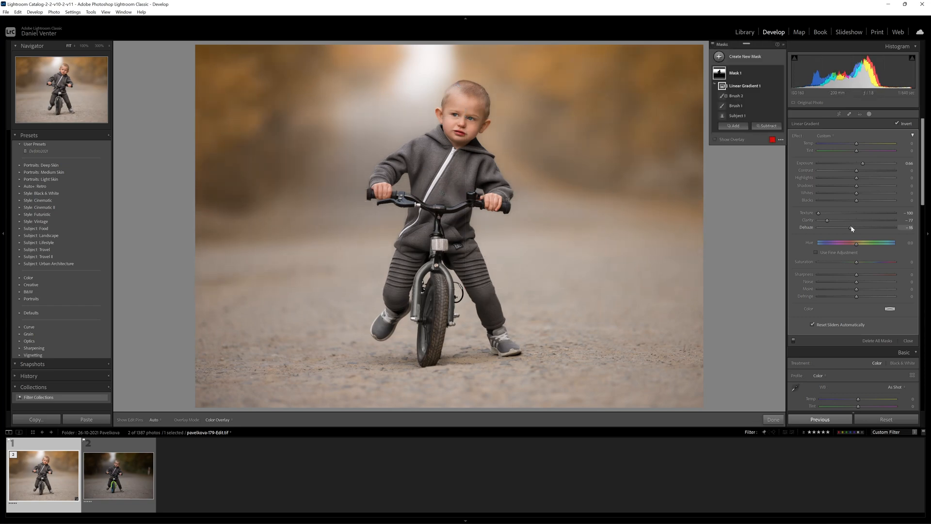
Step: Nudge the background mask's Dehaze amount so the mist reads naturally
left_click_drag(856, 227, 858, 226)
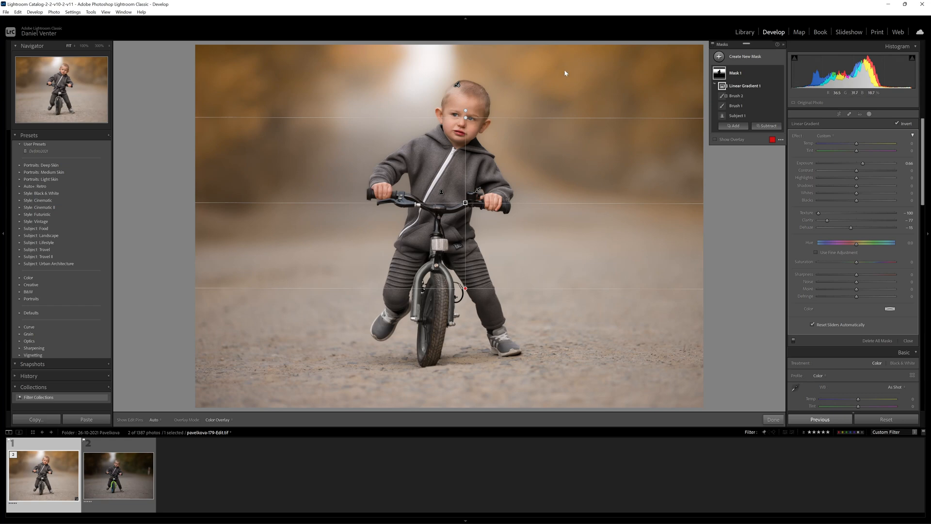
mouse_move(474, 73)
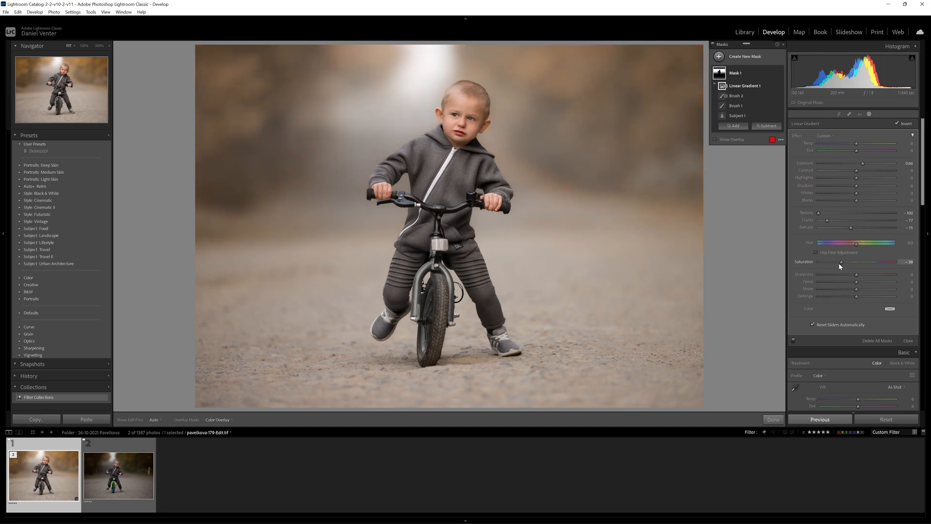
Step: Lower the background mask's Saturation to about -30 for a muted gray-yellow mist
left_click_drag(841, 262, 844, 262)
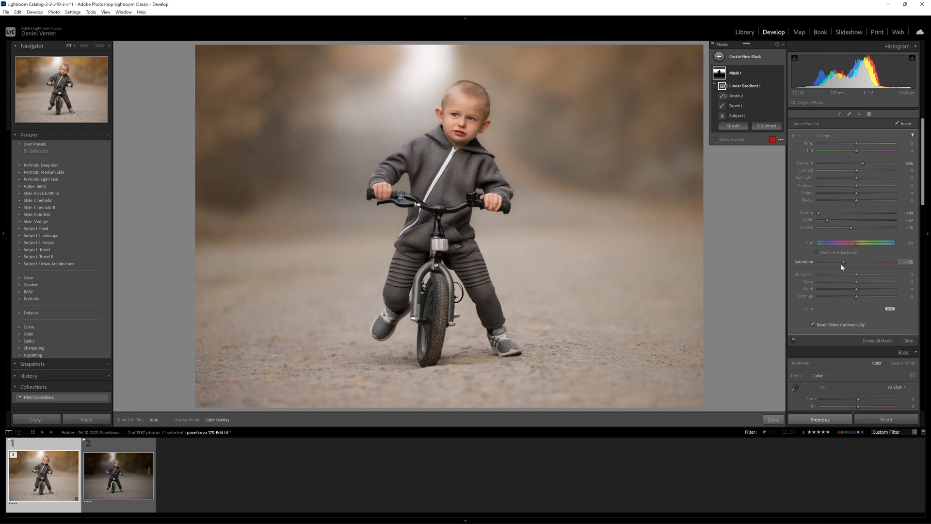
left_click_drag(842, 261, 844, 262)
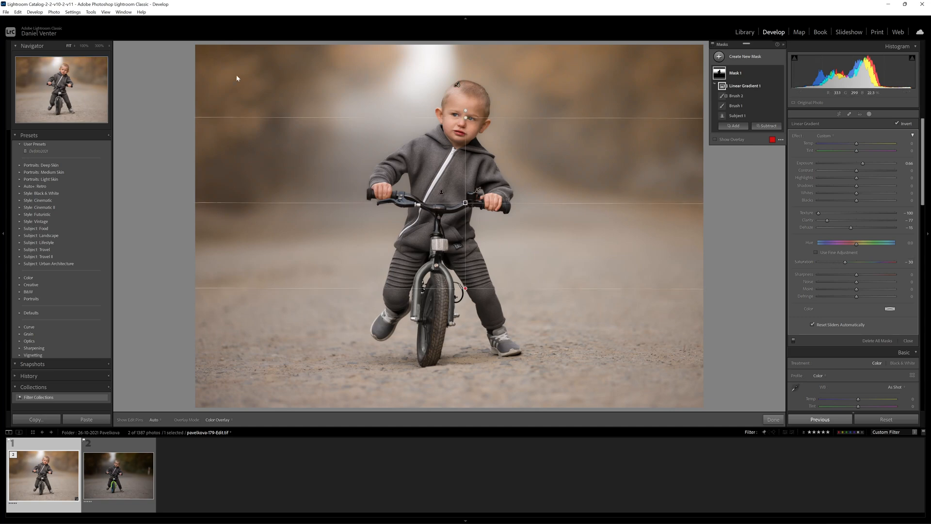
mouse_move(485, 61)
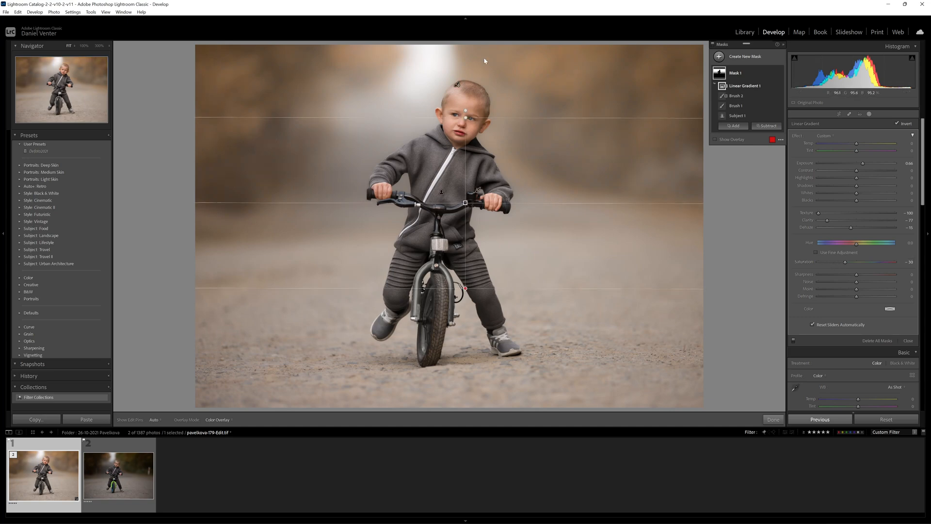
mouse_move(575, 108)
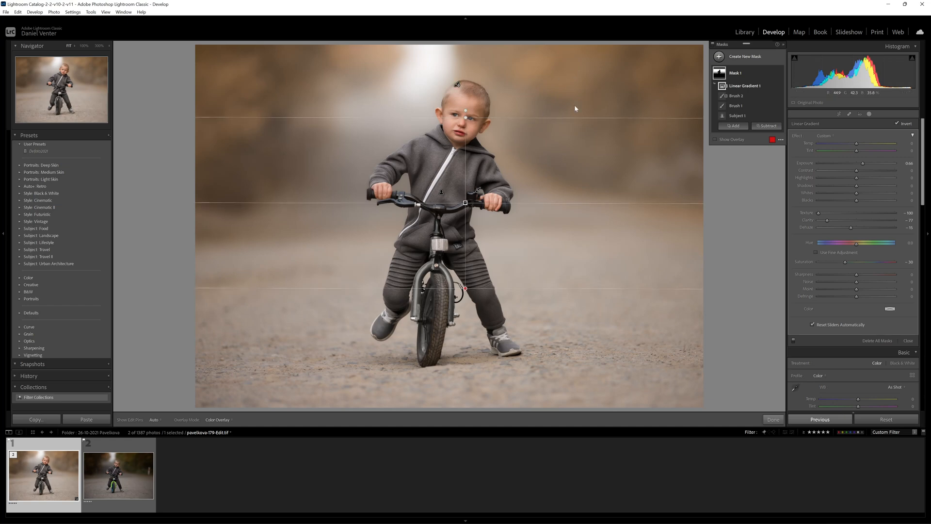
mouse_move(293, 131)
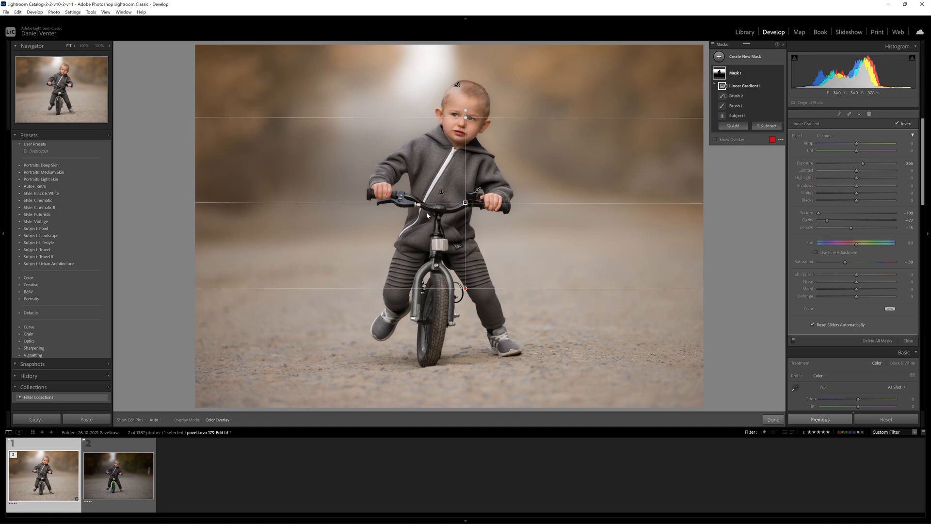
mouse_move(483, 203)
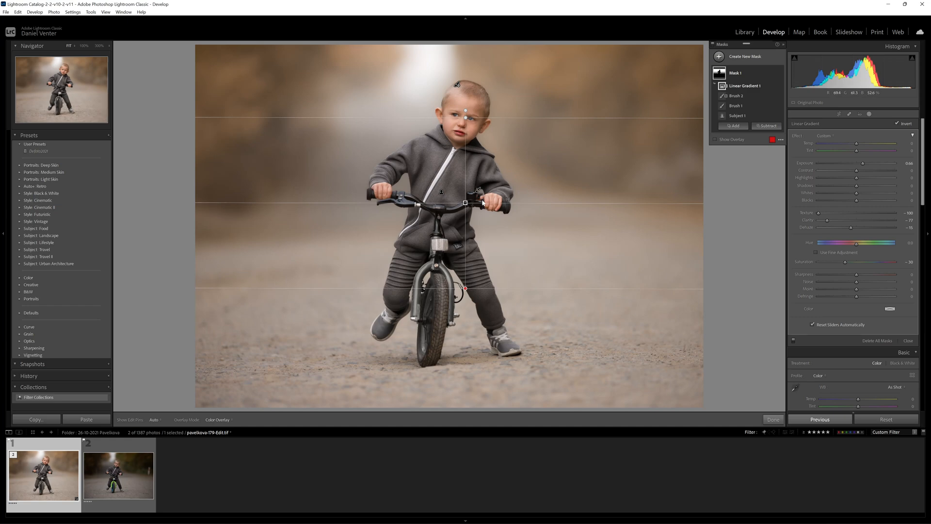
mouse_move(483, 202)
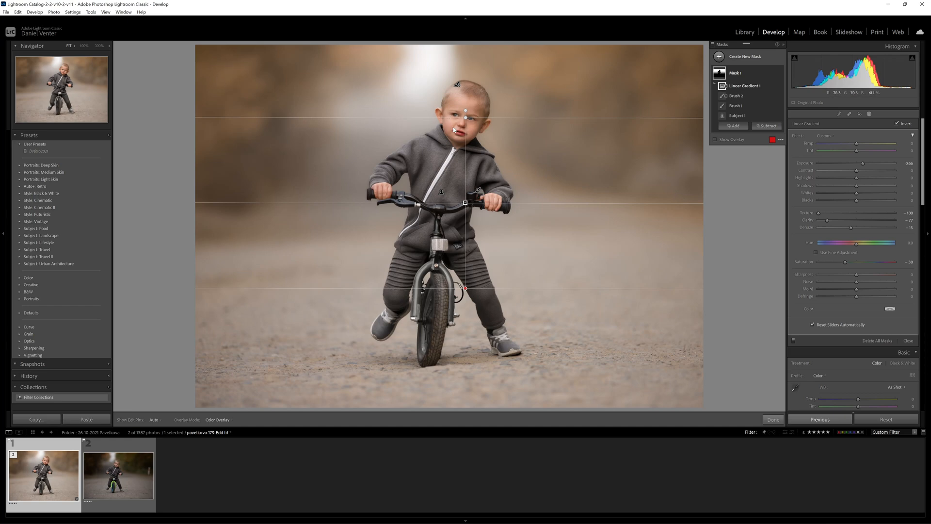
mouse_move(387, 190)
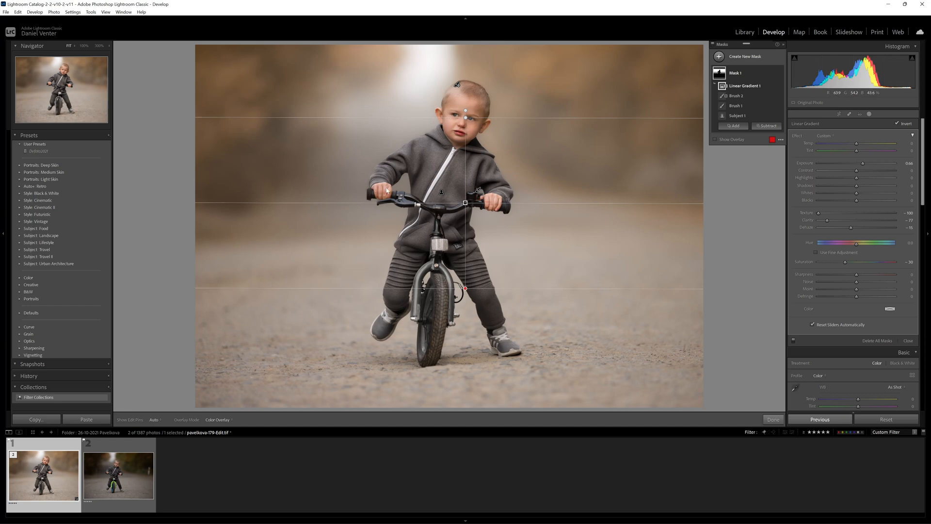
mouse_move(282, 368)
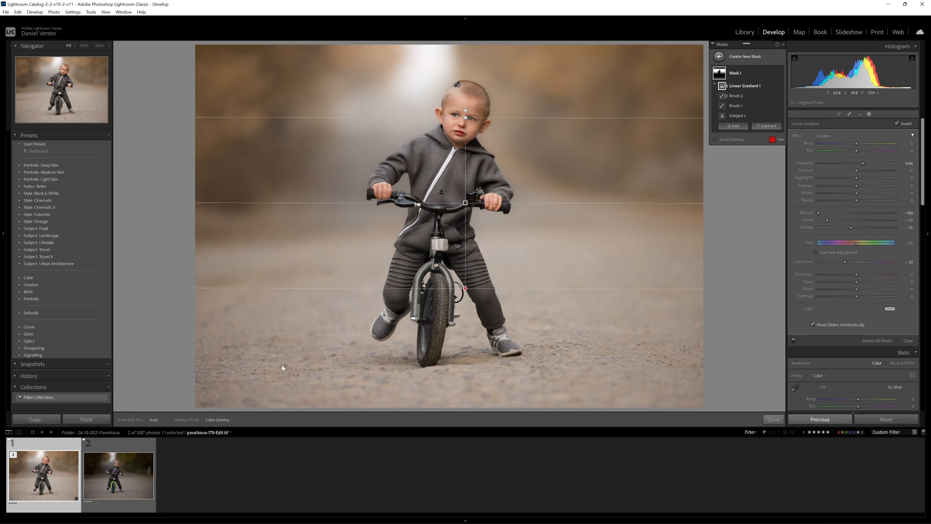
mouse_move(365, 381)
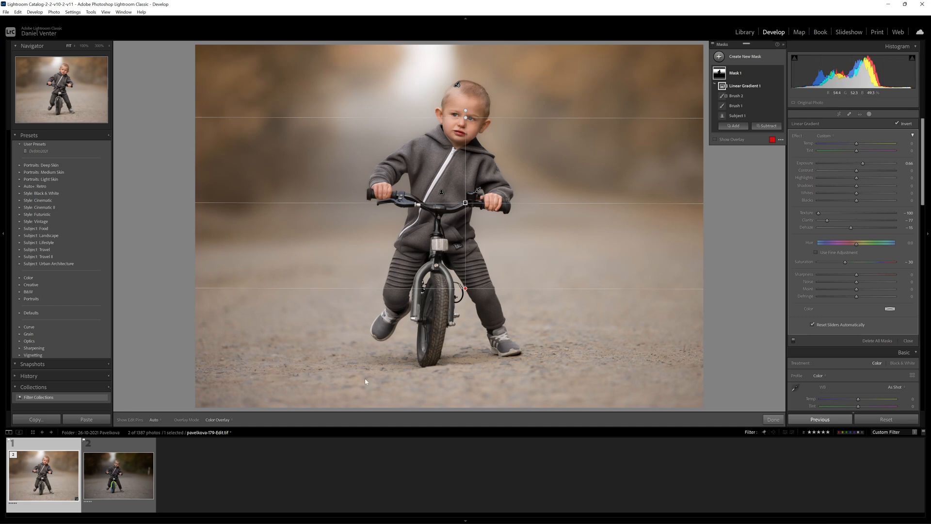
mouse_move(517, 394)
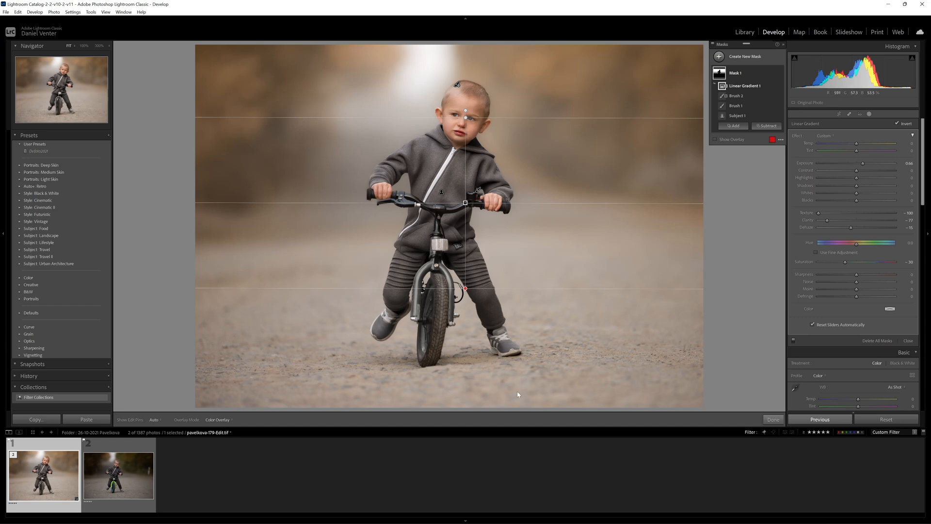
mouse_move(443, 142)
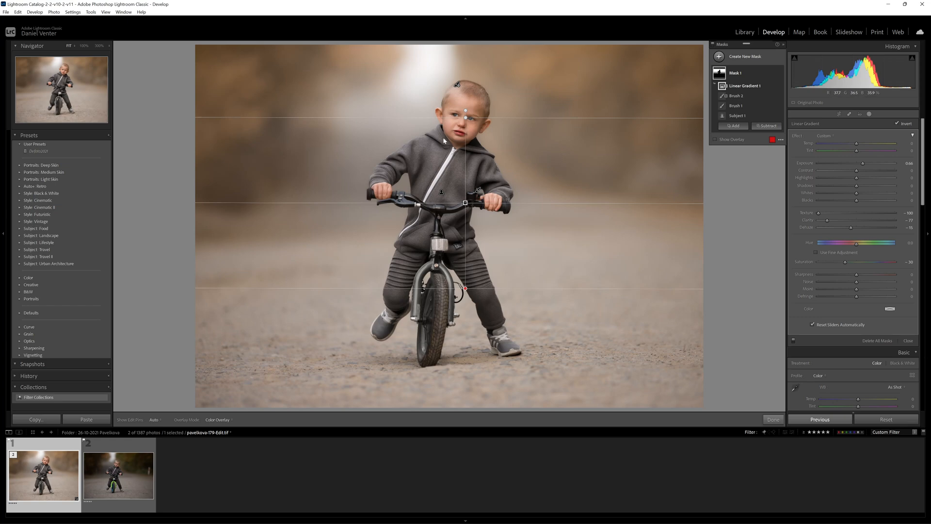
mouse_move(306, 155)
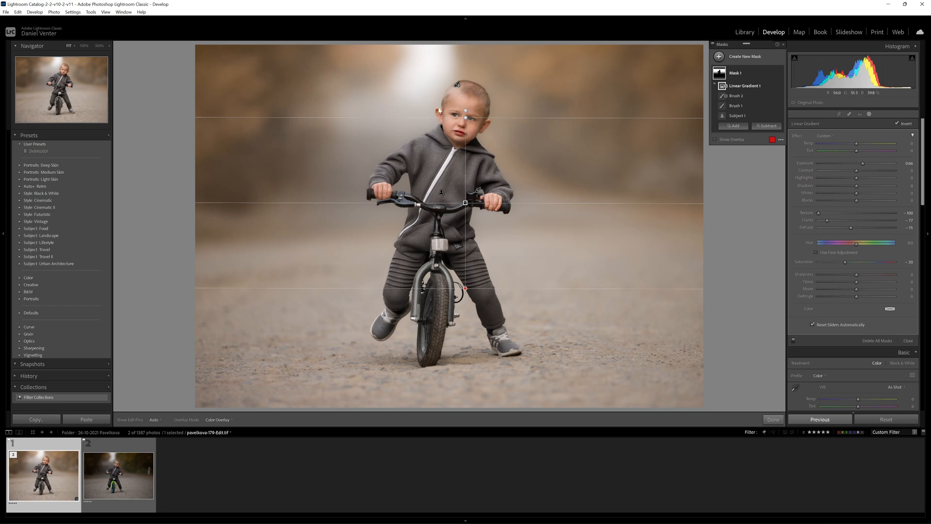
mouse_move(429, 163)
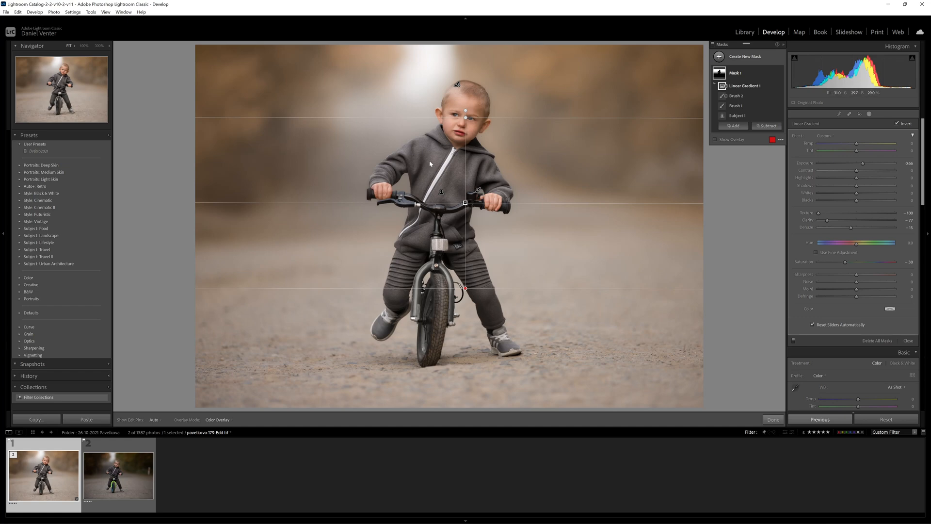
mouse_move(427, 166)
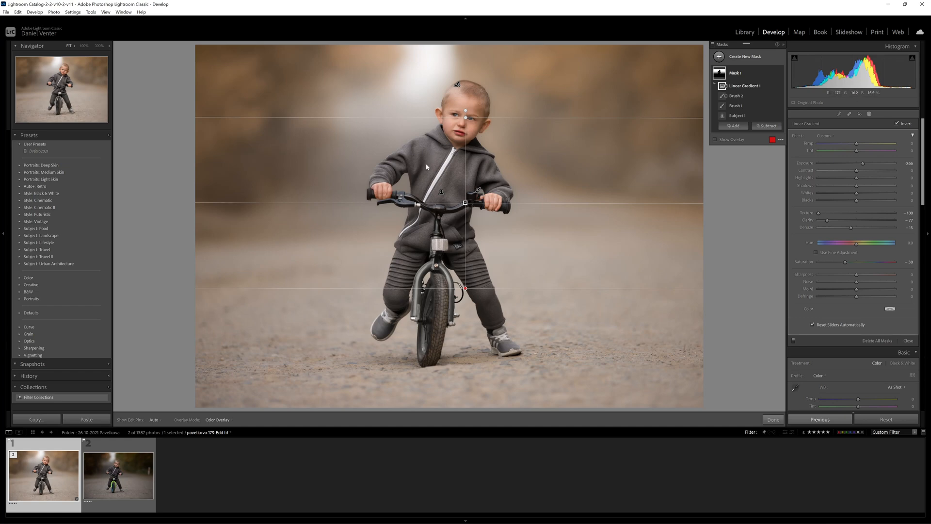
mouse_move(389, 279)
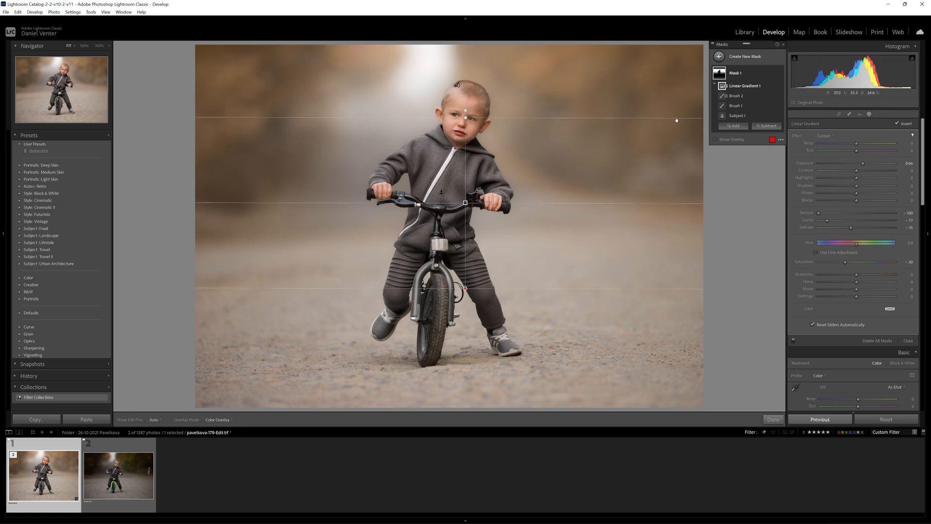
mouse_move(739, 180)
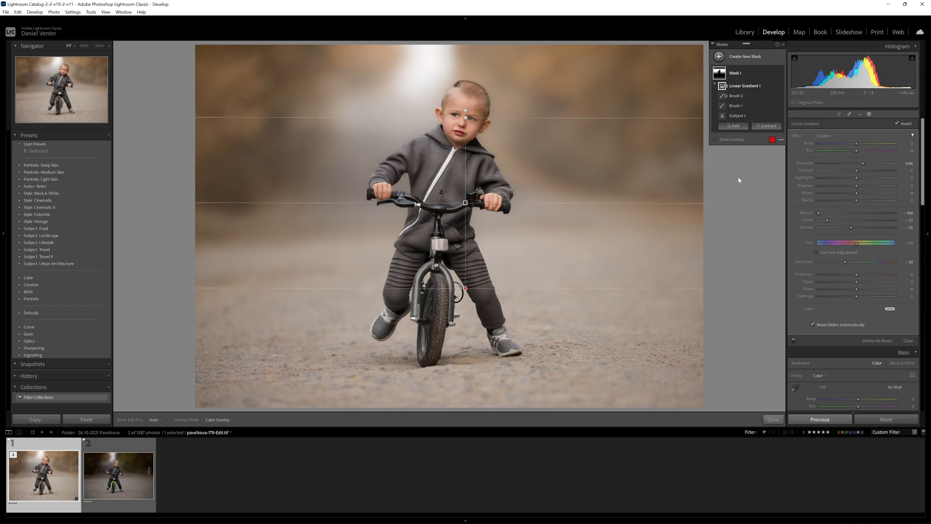
mouse_move(691, 200)
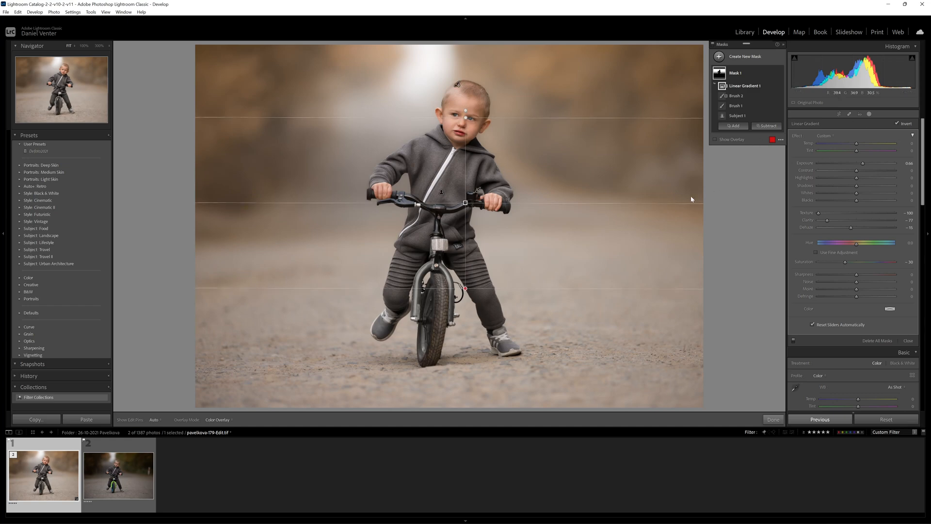